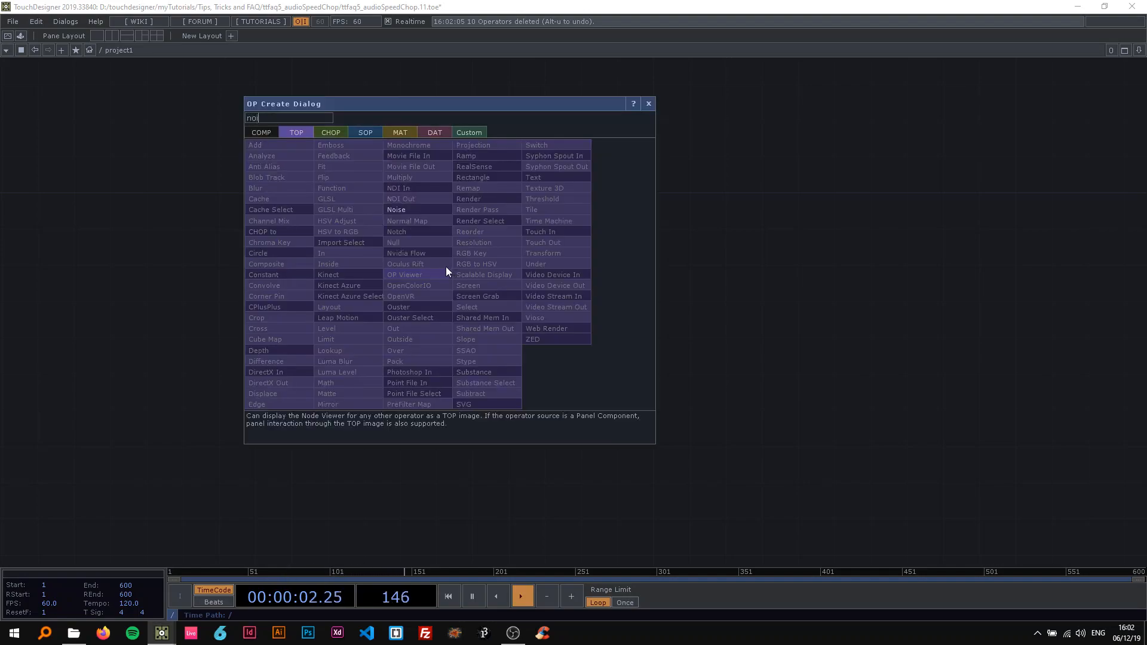
# Add a Noise TOP at 1920x1080, 32-bit float, period 5, and paste a copy with period 1.
pyautogui.click(395, 209)
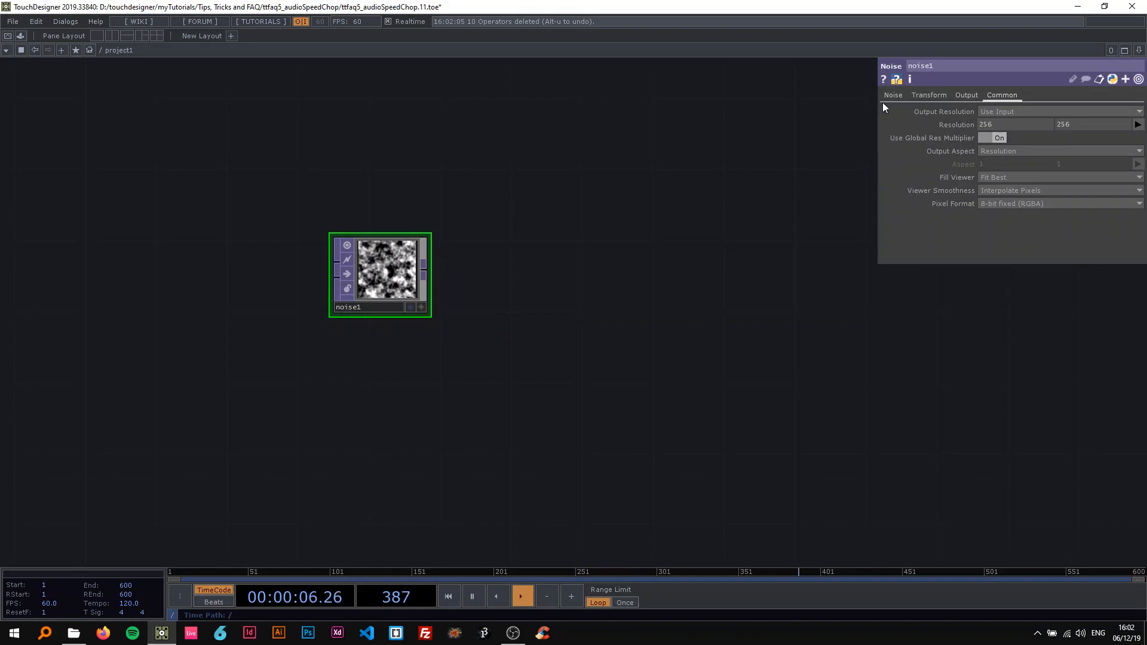
pyautogui.click(1137, 124)
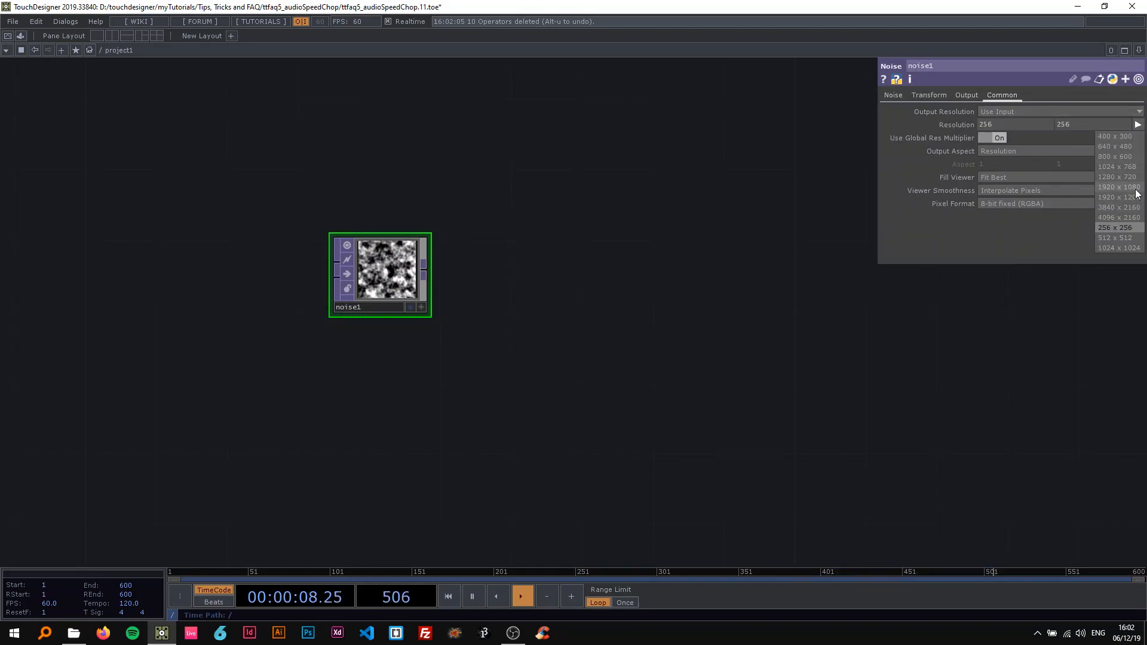
pyautogui.click(1116, 187)
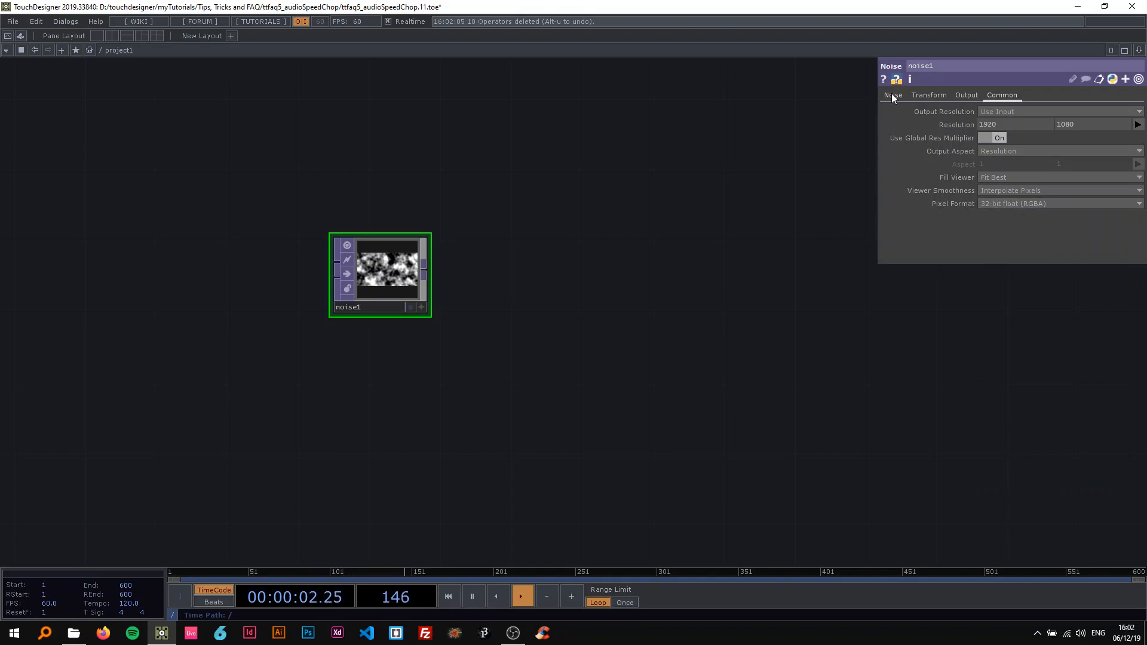
pyautogui.click(892, 95)
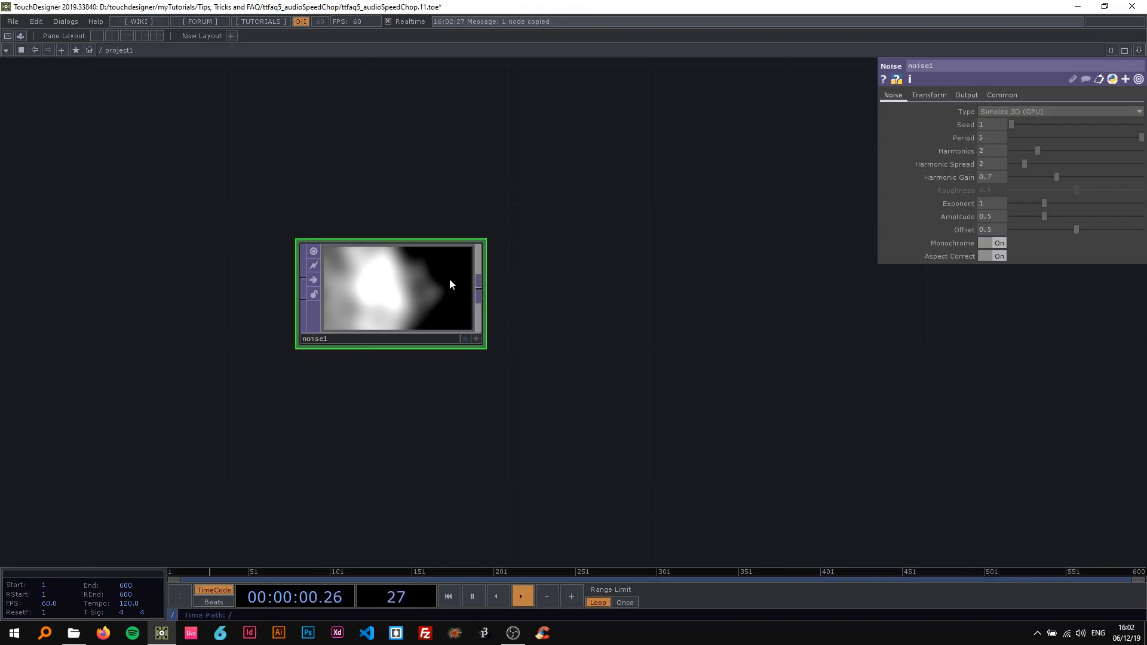
pyautogui.press('ctrl+v')
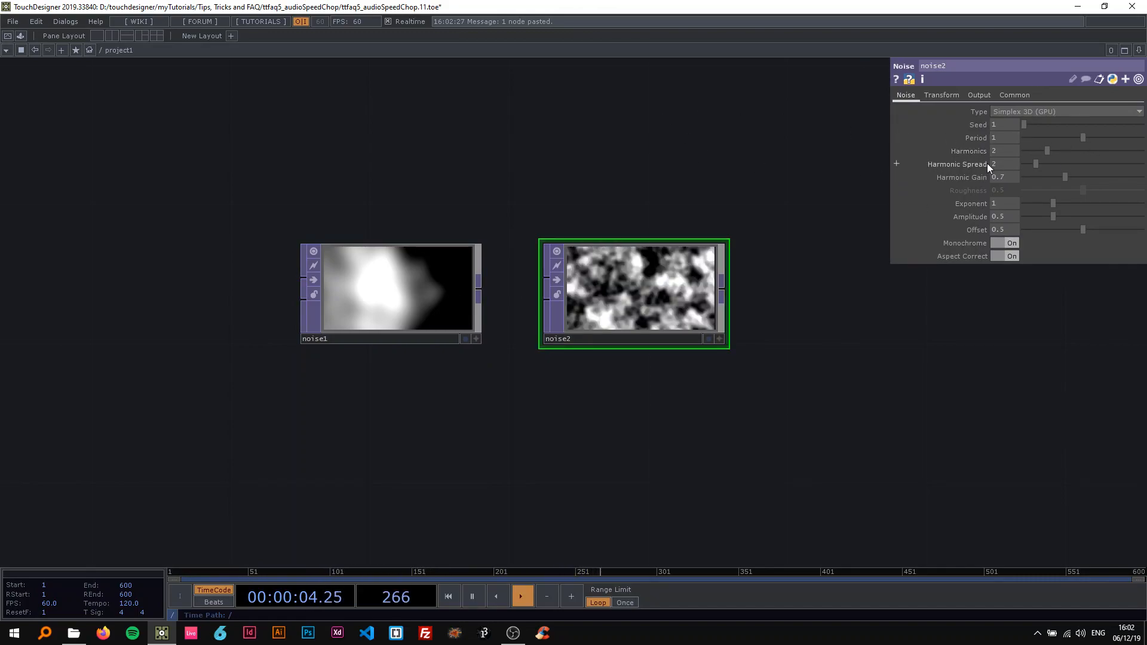
# Wire noise1 into noise2, add a Translate Z expression to noise1, and append a Null TOP.
pyautogui.moveTo(1053, 163); pyautogui.dragTo(1075, 163)
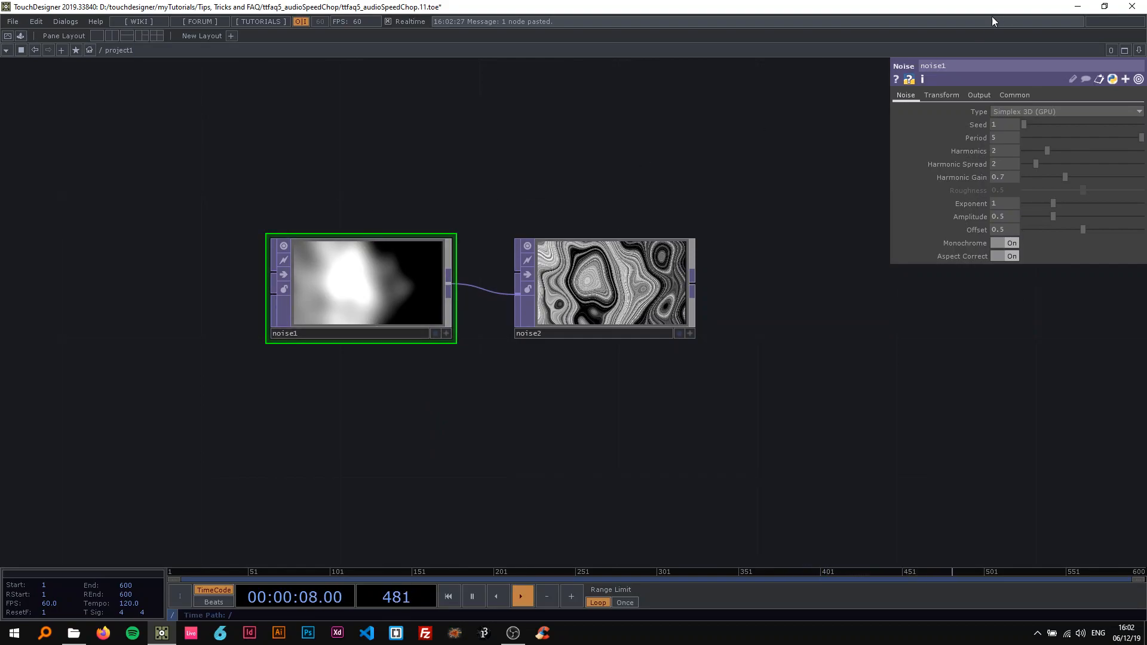
pyautogui.click(941, 95)
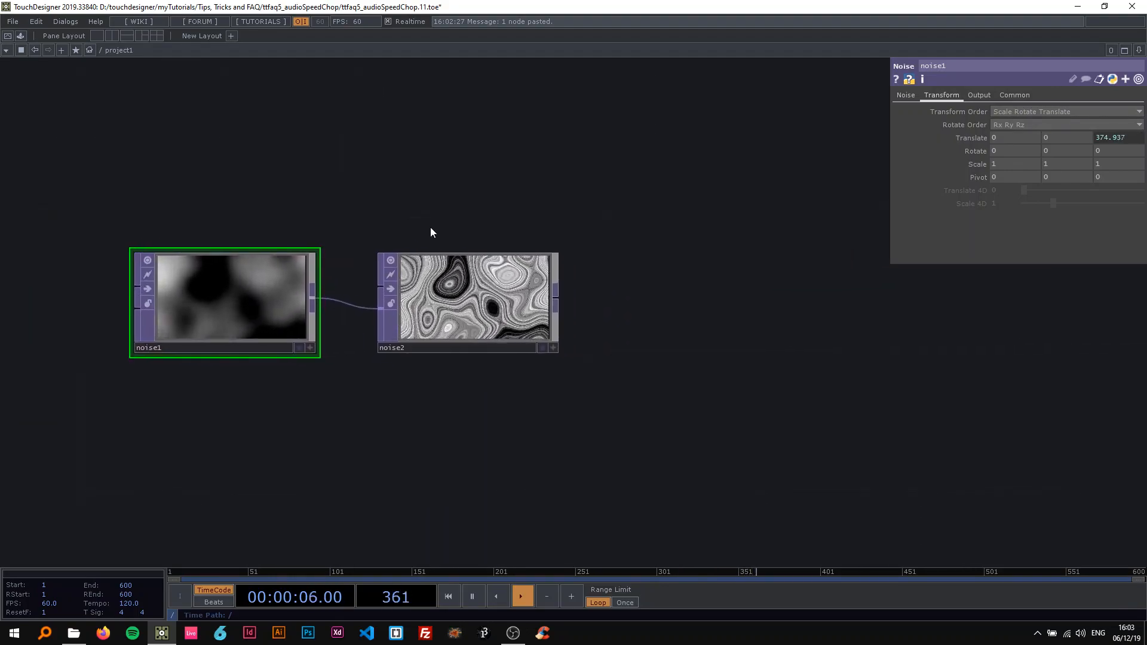
pyautogui.click(467, 296)
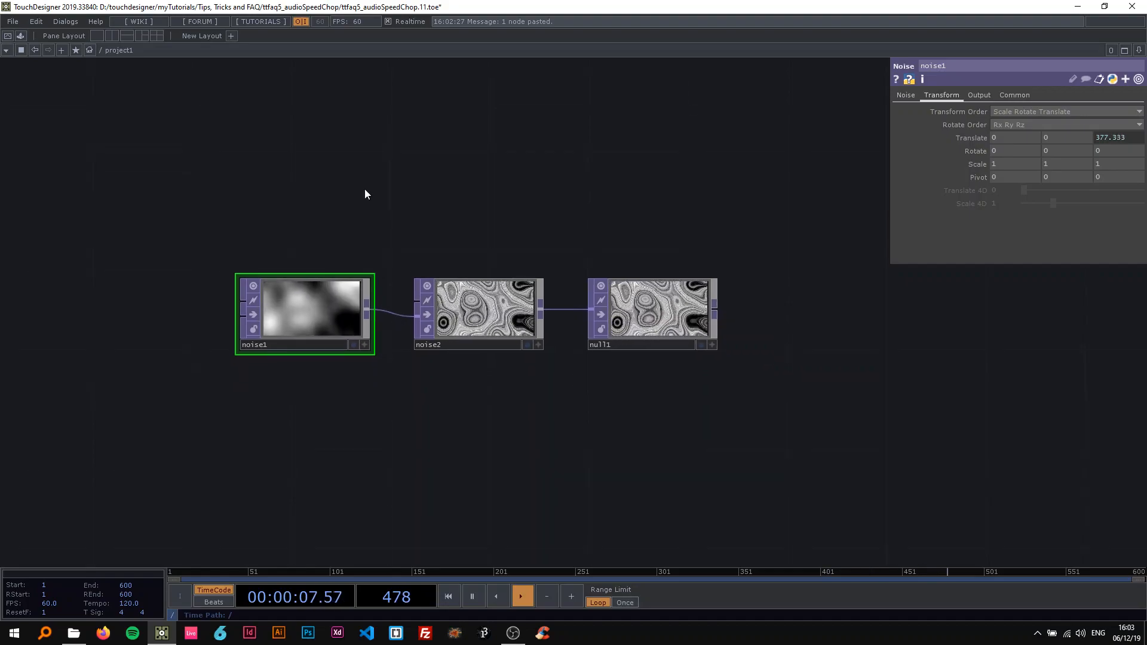
# Add a Circle TOP at 1920x1080, 32-bit float RGBA, with a reduced radius, feeding a Transform TOP.
pyautogui.write('cir')
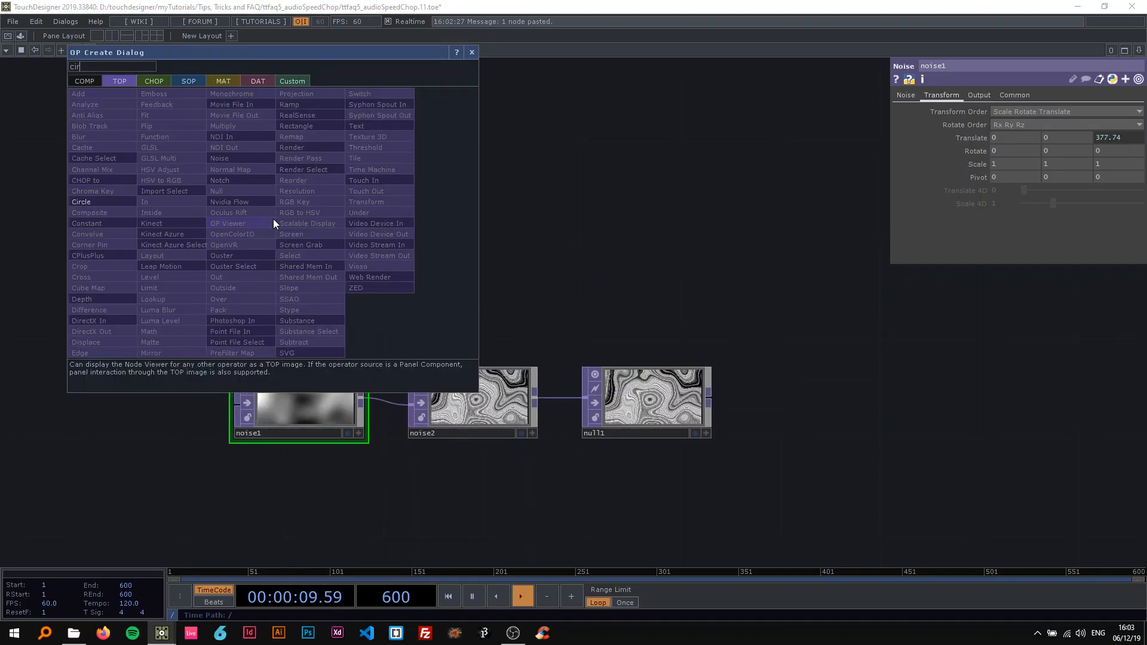
pyautogui.click(81, 202)
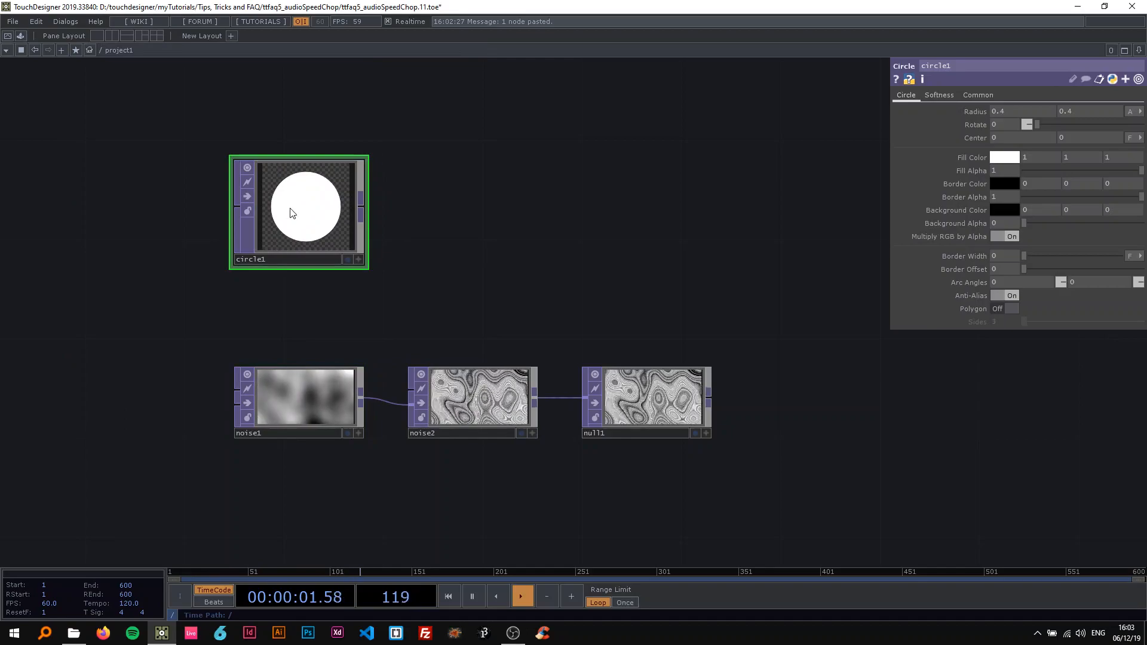
pyautogui.click(978, 94)
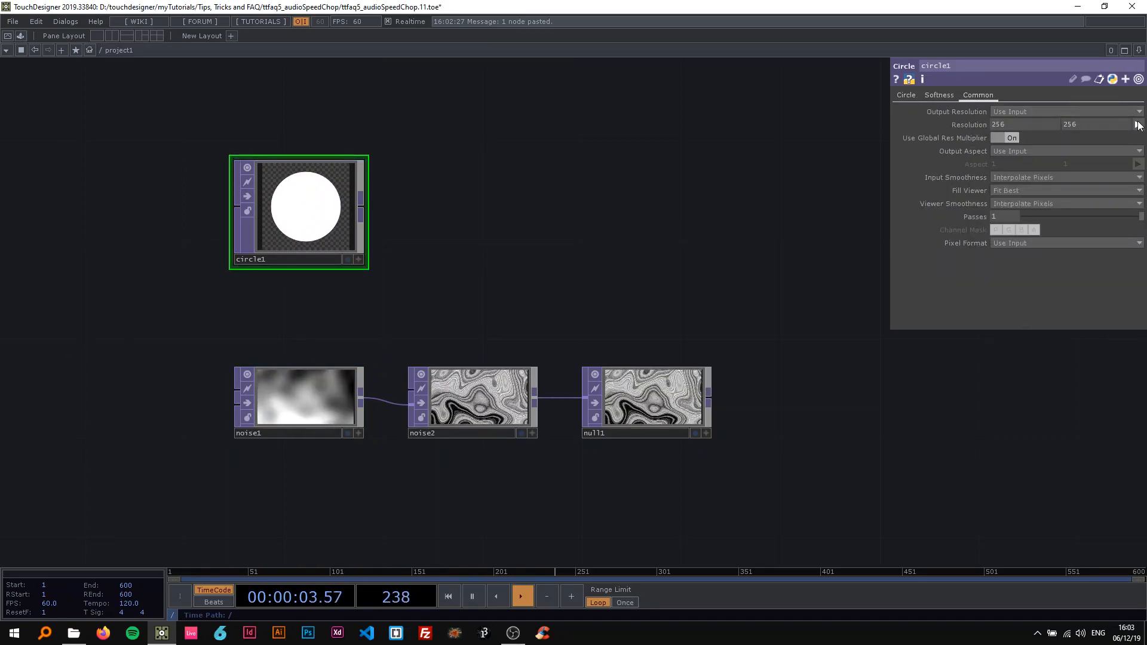
pyautogui.click(1138, 125)
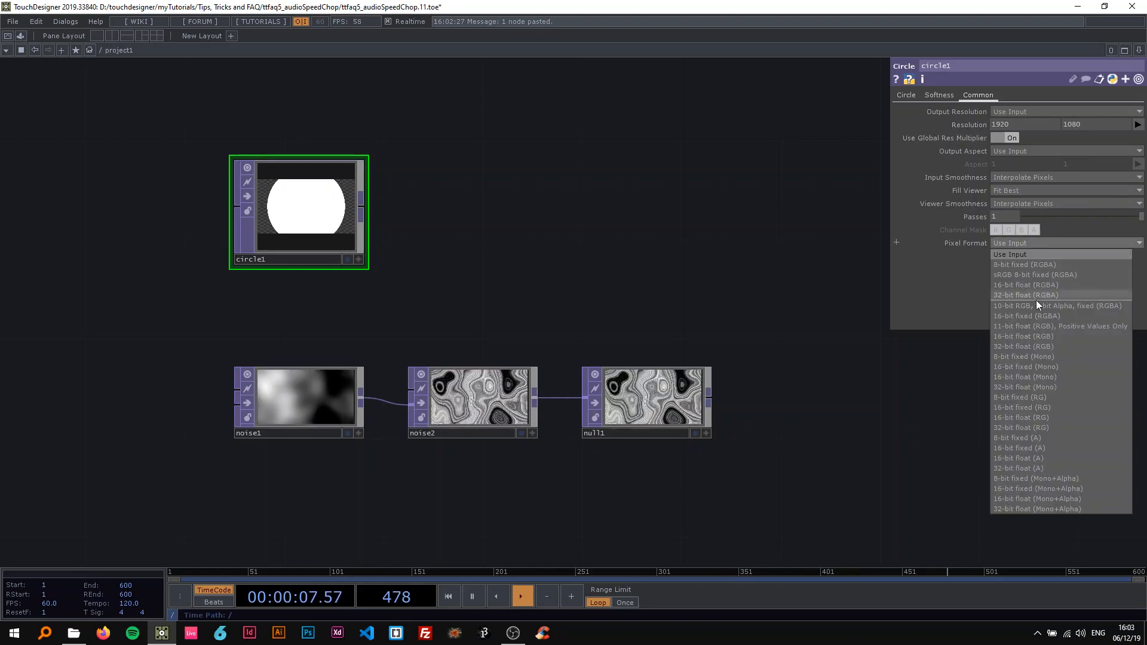
pyautogui.click(1024, 295)
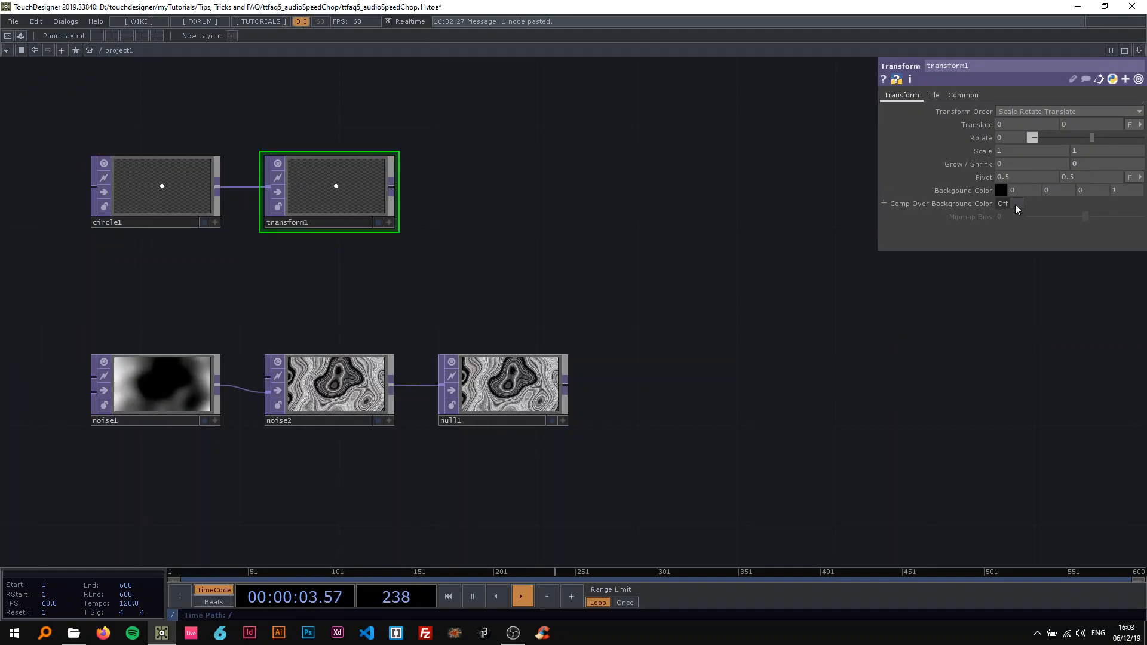
pyautogui.click(1016, 203)
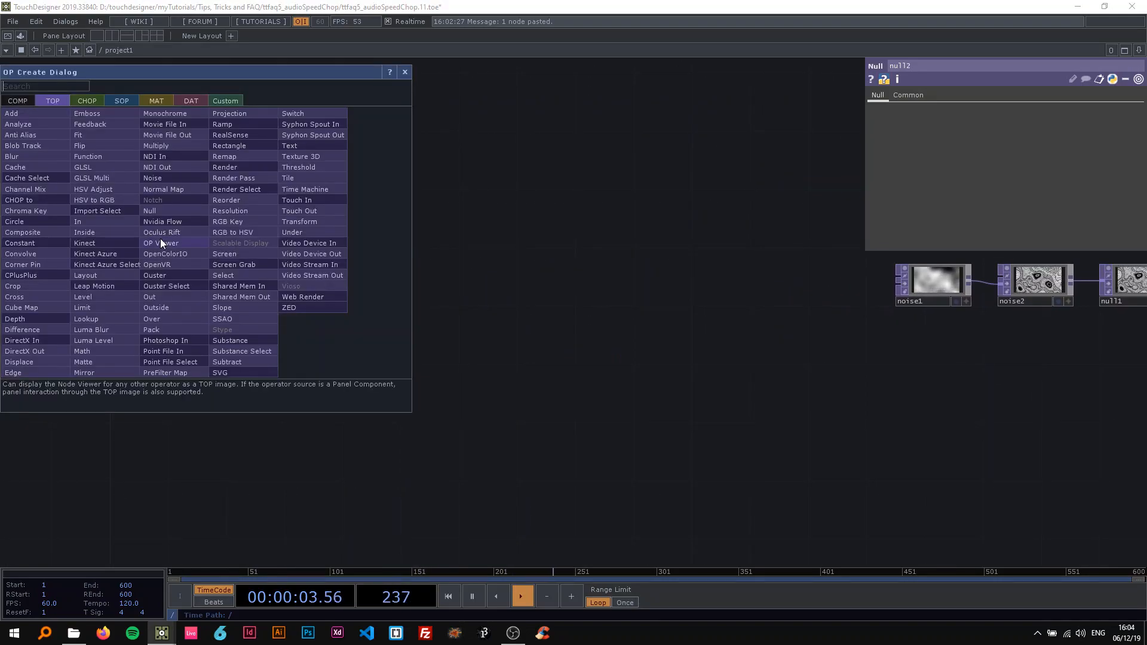
# Add an Audio File In CHOP wired to an Audio Device Out and a Math CHOP.
pyautogui.click(86, 101)
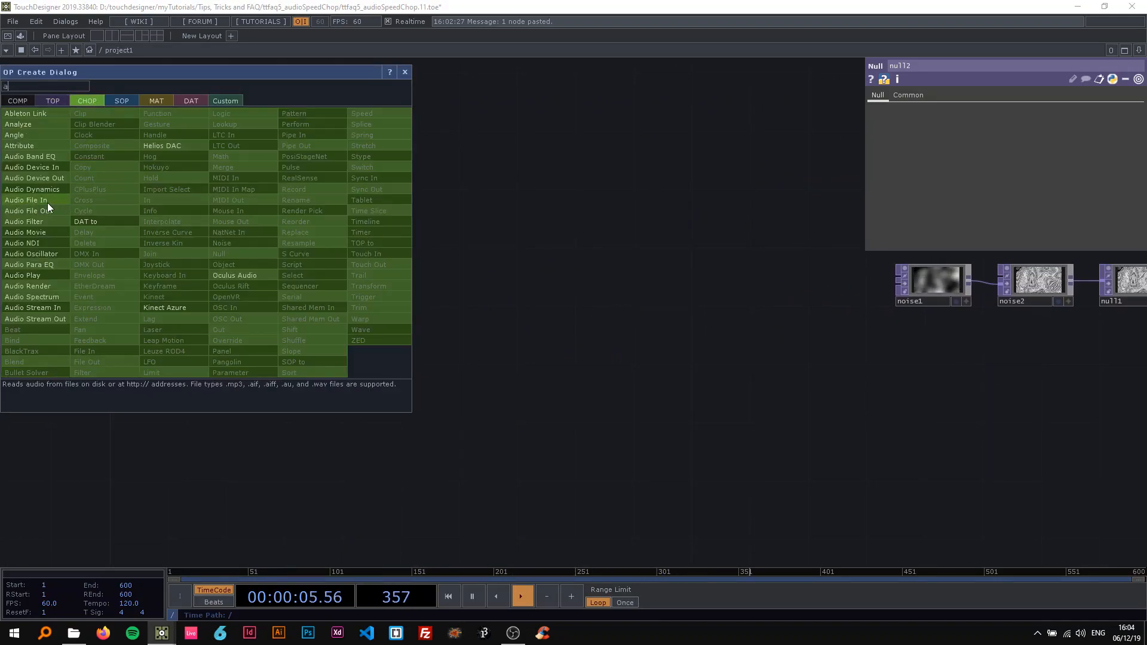
pyautogui.click(25, 199)
pyautogui.write('dev')
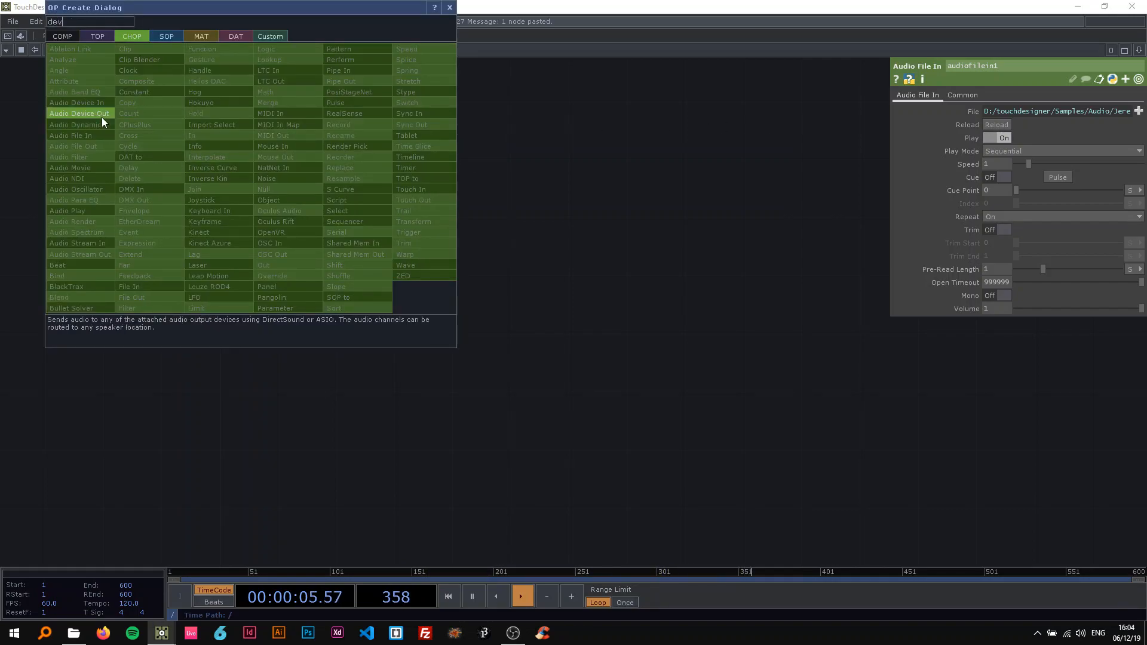
pyautogui.click(76, 102)
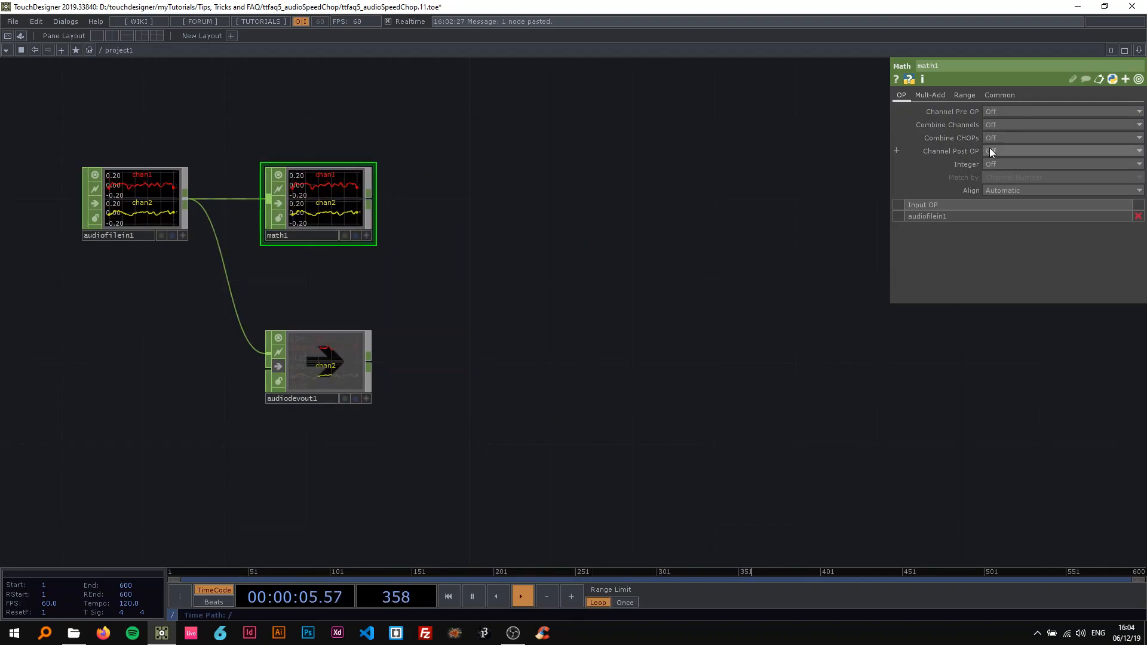
# Set math1 to combine channels and choose the low-pass filter's cutoff units.
pyautogui.click(1061, 151)
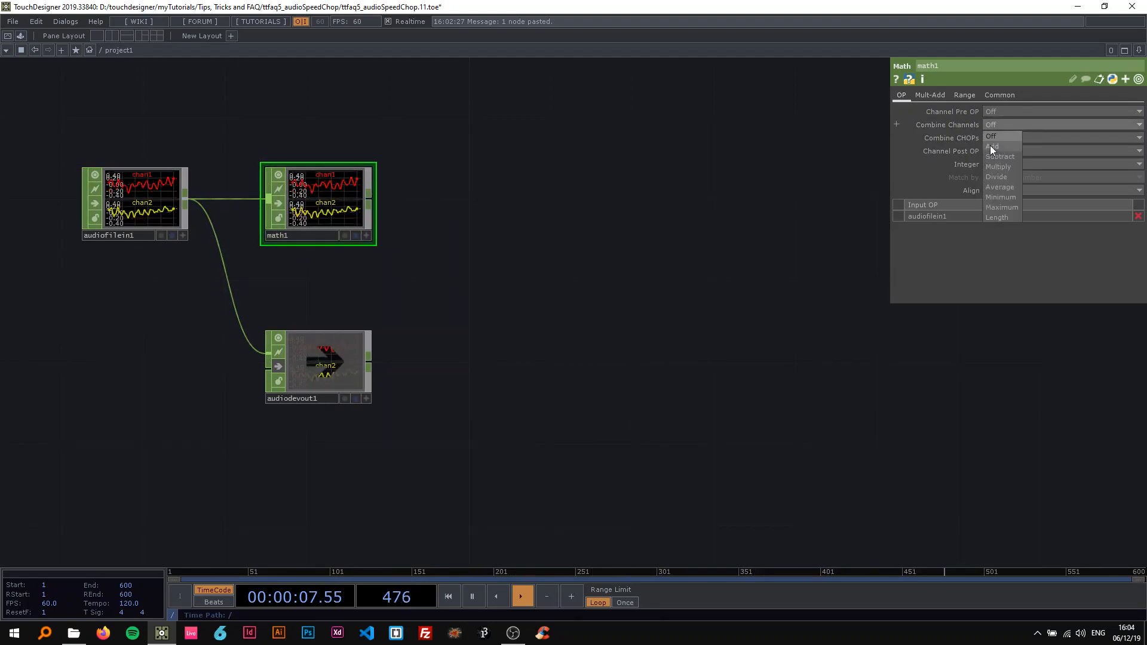
pyautogui.click(993, 138)
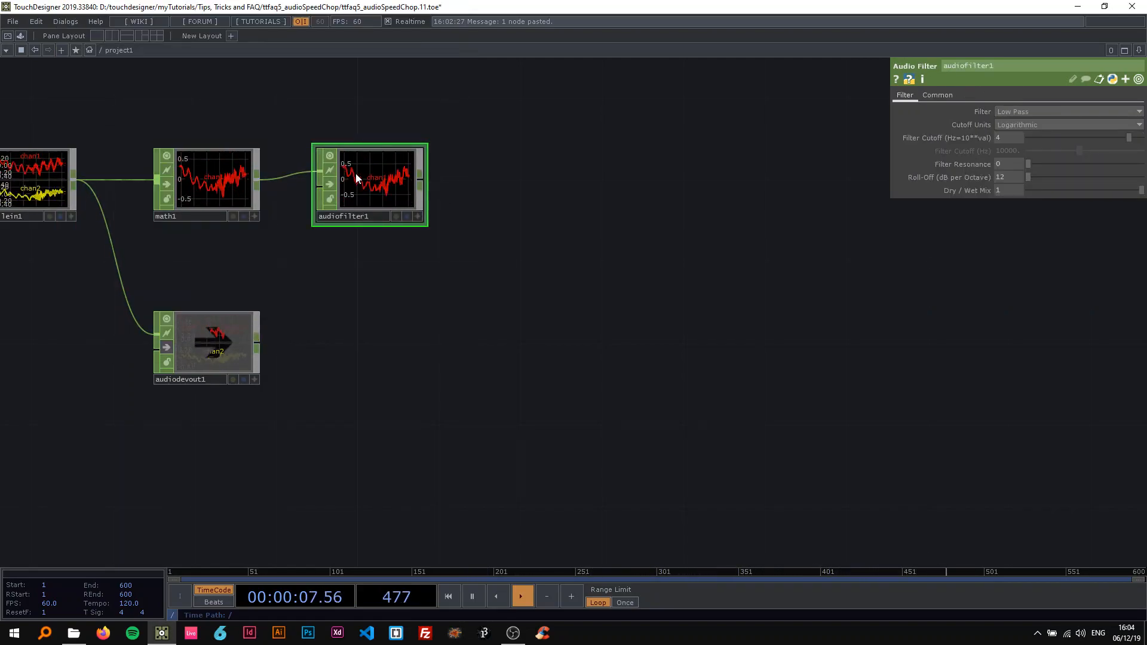
pyautogui.click(1067, 125)
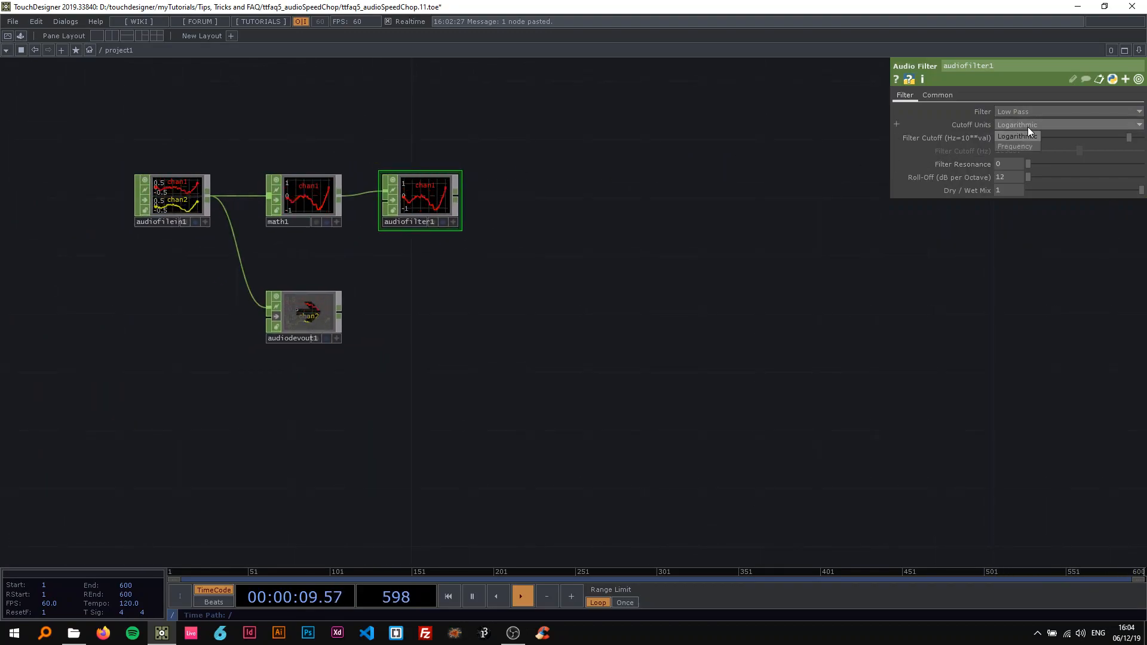
pyautogui.click(1016, 146)
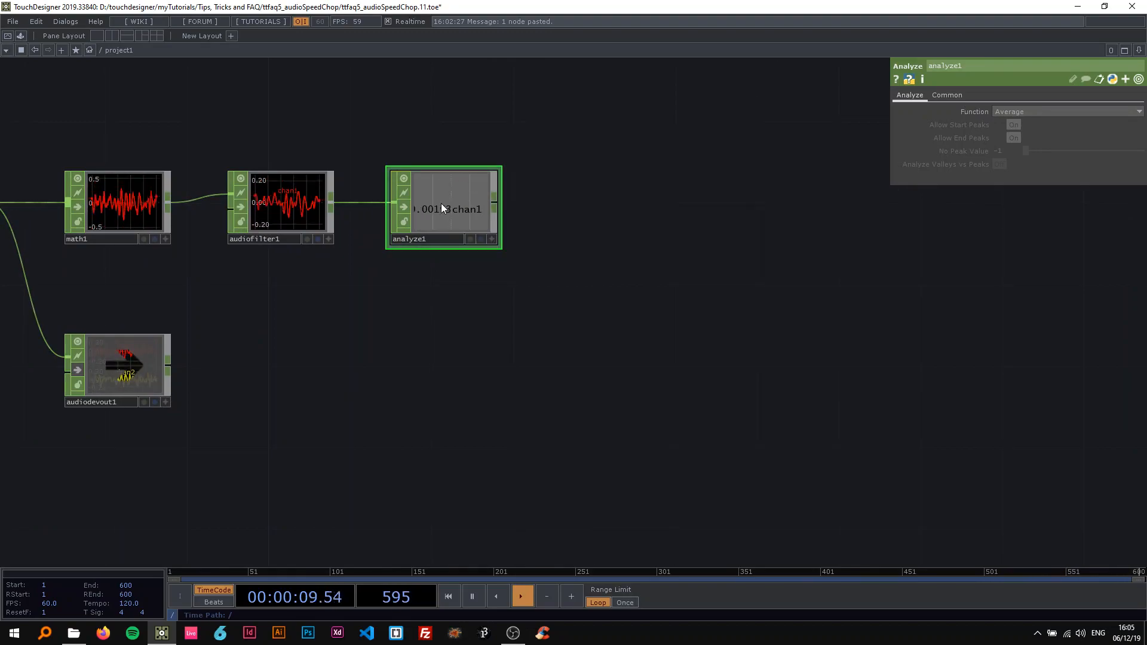
# Set analyze1's function to RMS Power, add a Gaussian filter, and add a Math CHOP.
pyautogui.click(1065, 111)
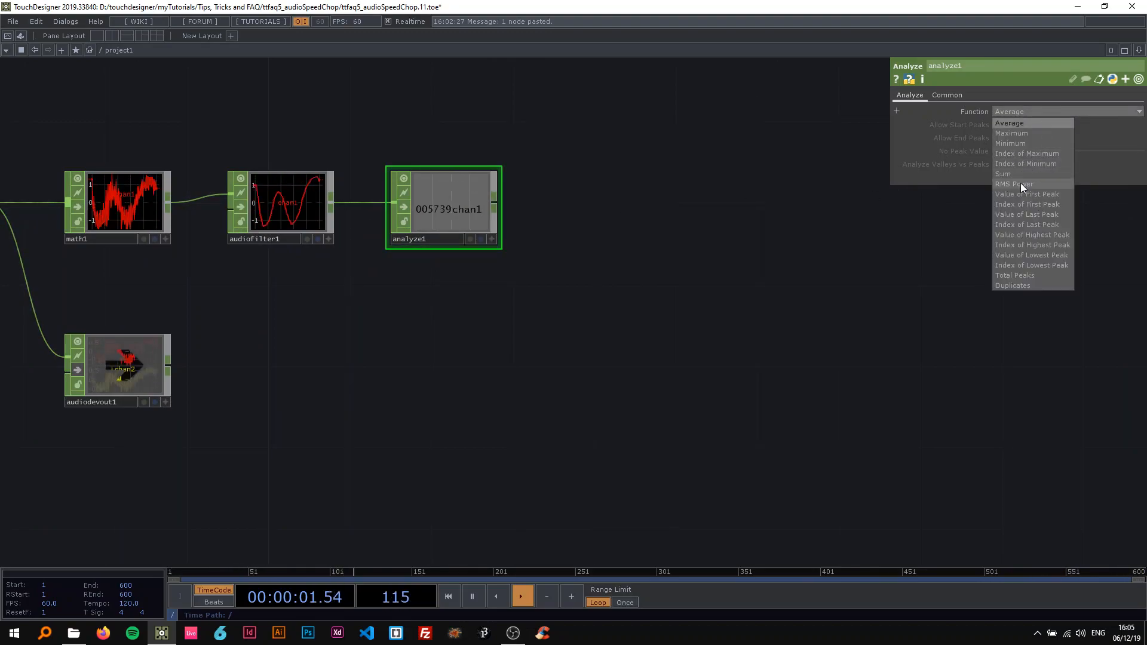
pyautogui.click(1013, 183)
pyautogui.write('ma')
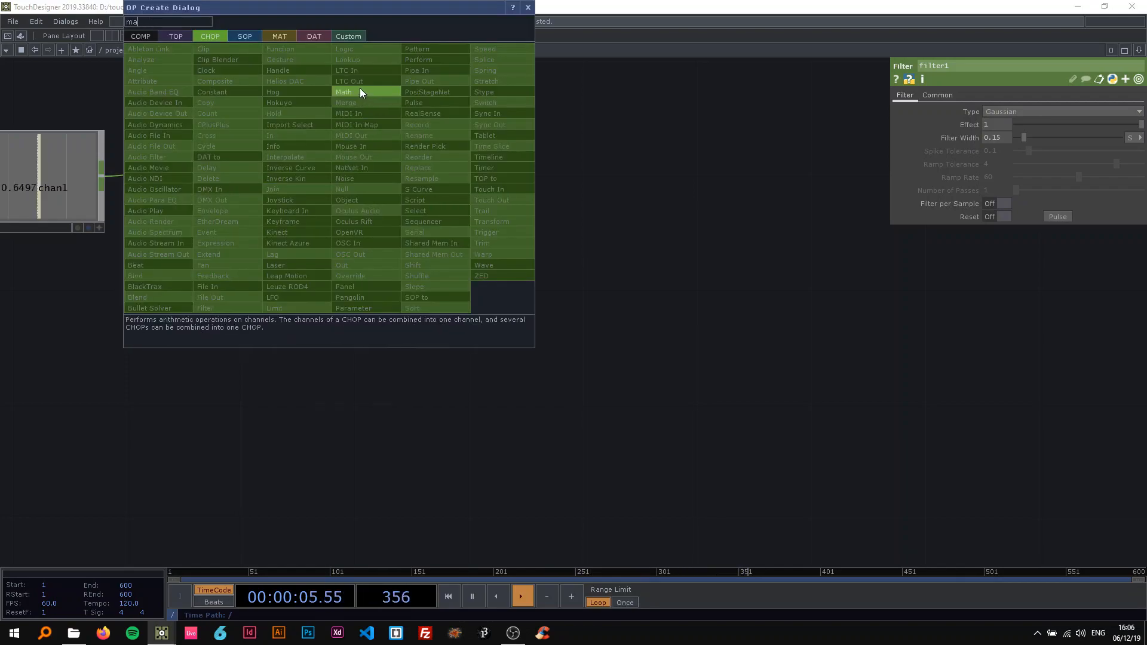
pyautogui.click(344, 92)
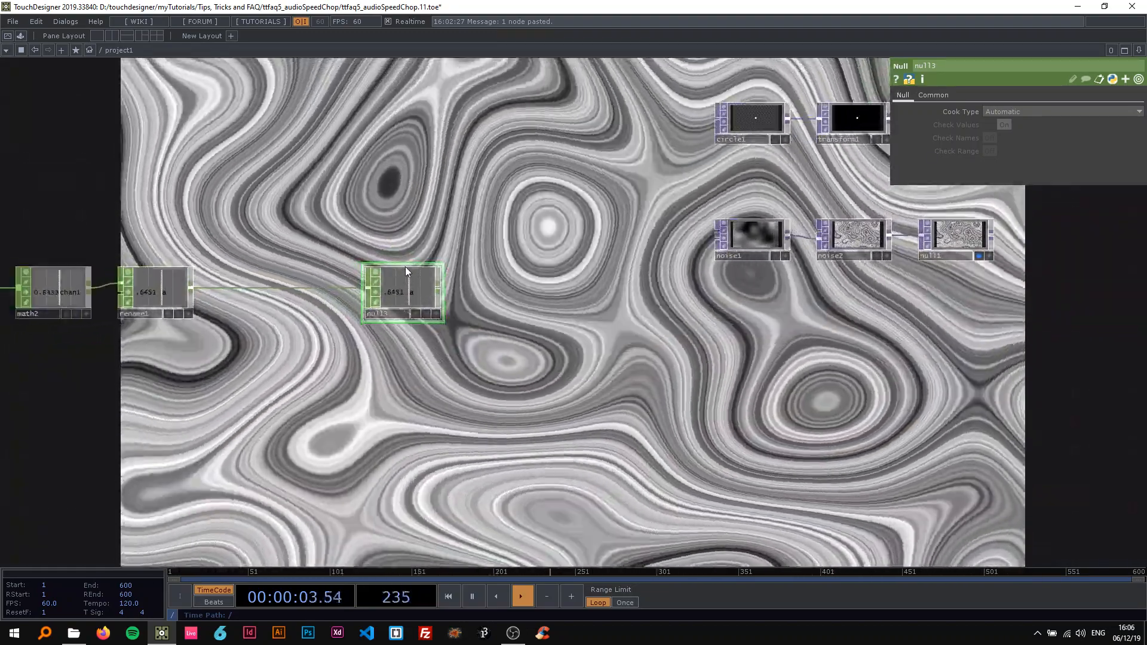
# Select null3, the Null CHOP fed by rename1, to view its parameters.
pyautogui.click(752, 238)
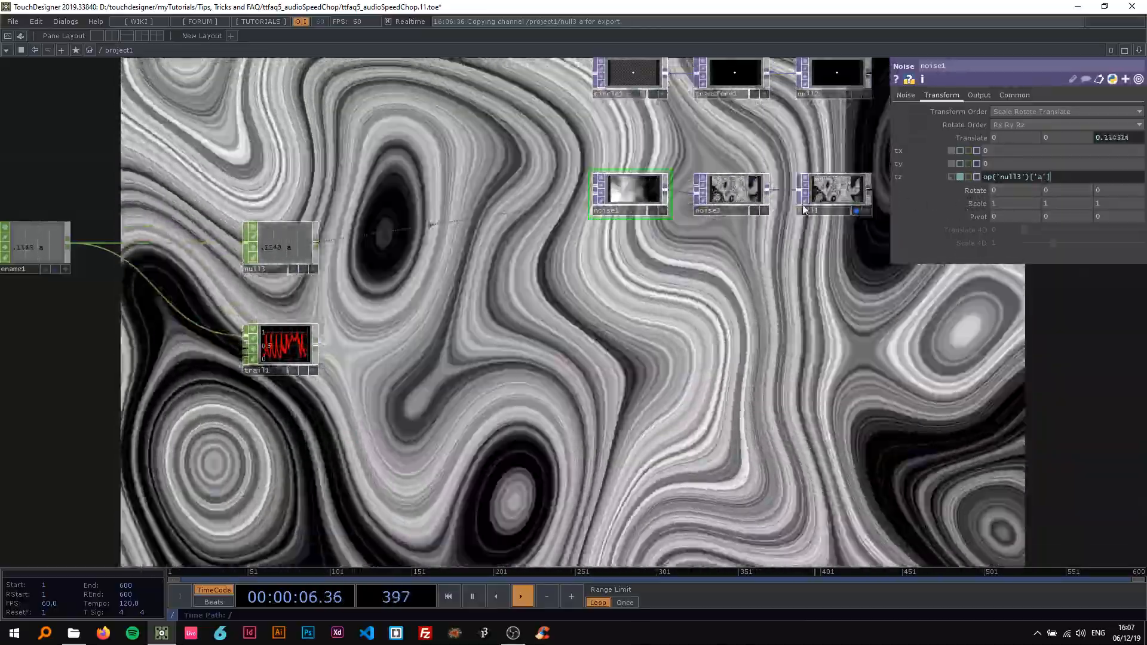
# Set noise1's tz to op('null3')['a'], add a Trail CHOP, and select math2.
pyautogui.click(280, 348)
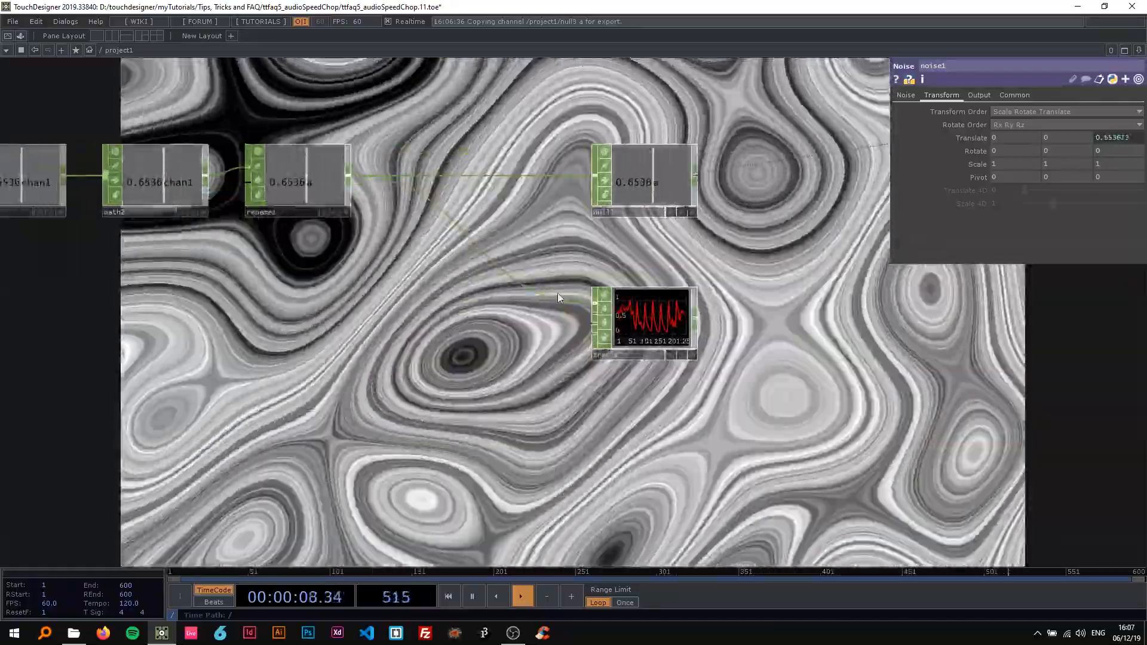
pyautogui.click(153, 181)
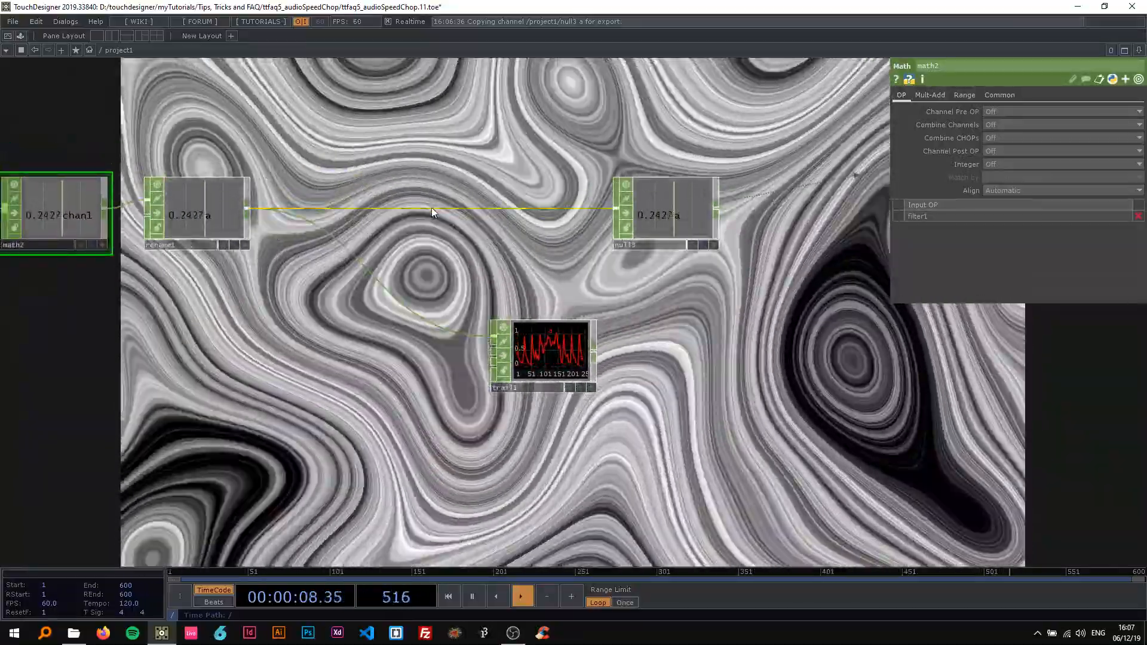
# Add a Speed CHOP between rename1 and null3, then select the audio file node.
pyautogui.write('sp')
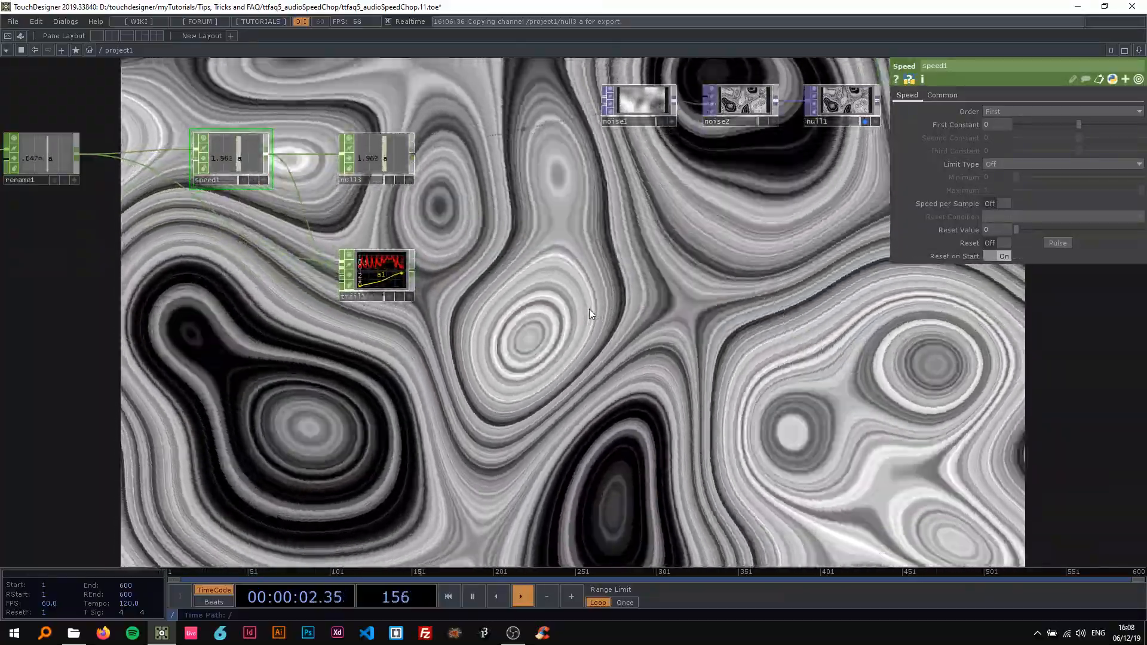
pyautogui.click(636, 103)
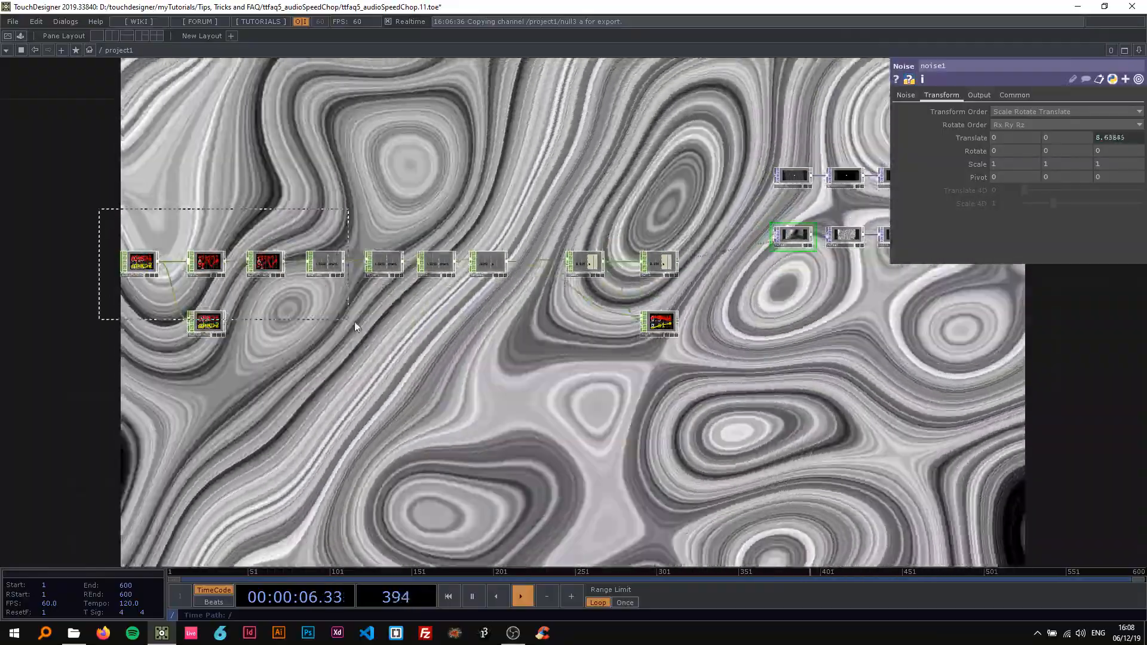
# Add a Limit CHOP before speed1 with Quantize Value set to Round and Value Step 1.
pyautogui.click(140, 261)
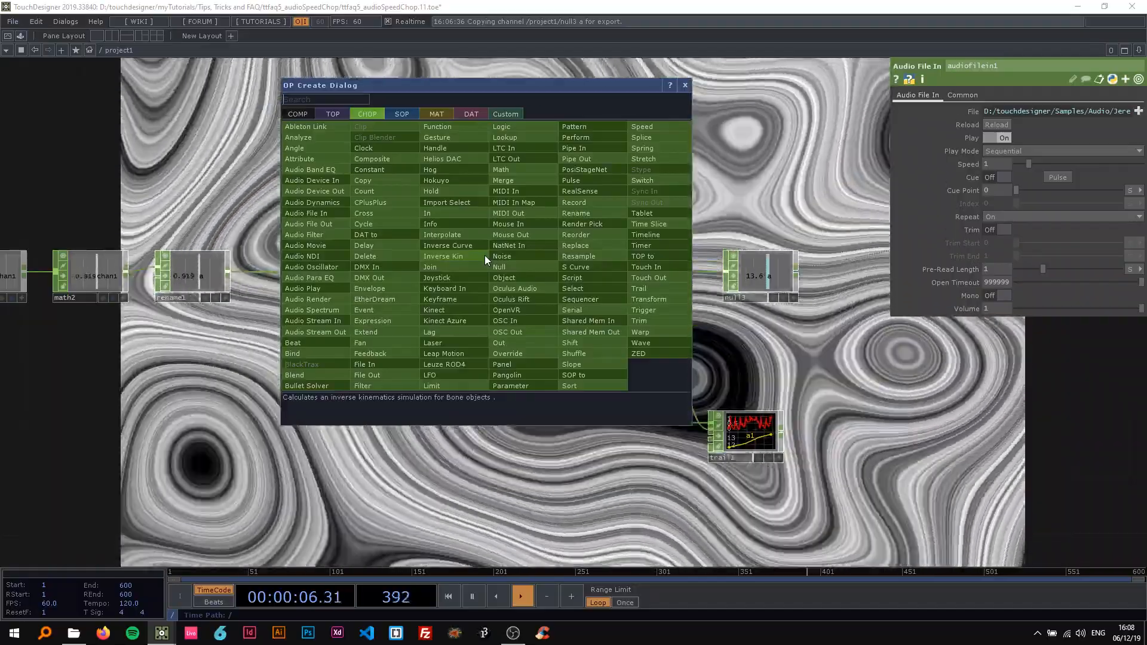
pyautogui.write('lim')
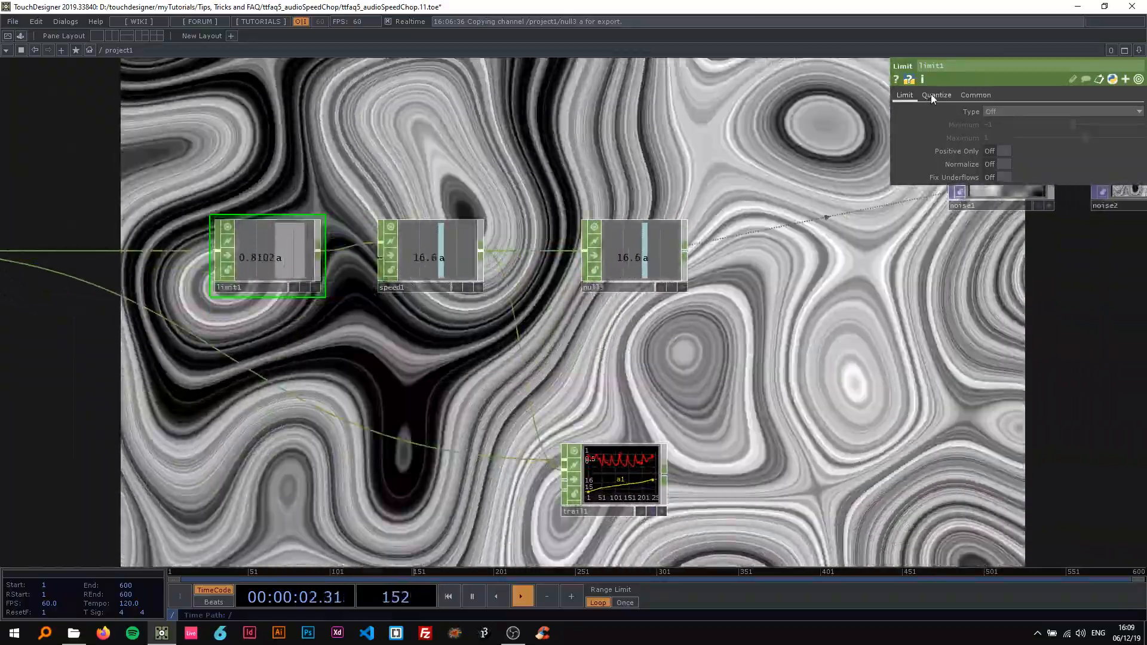
pyautogui.click(937, 94)
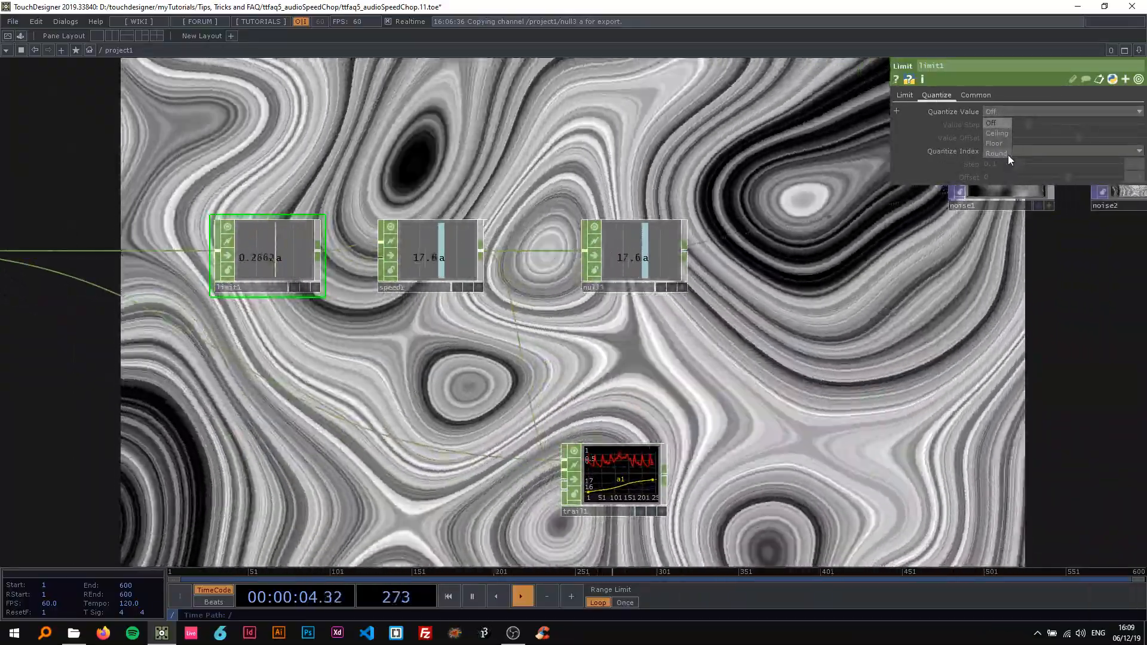
pyautogui.click(997, 152)
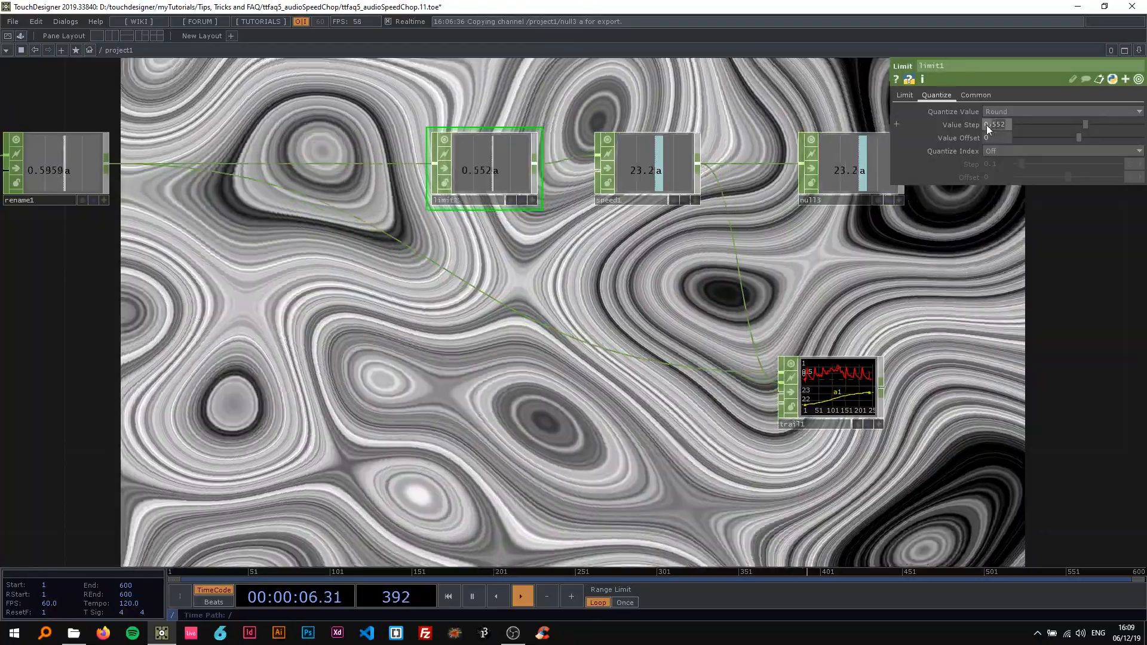
pyautogui.write('1')
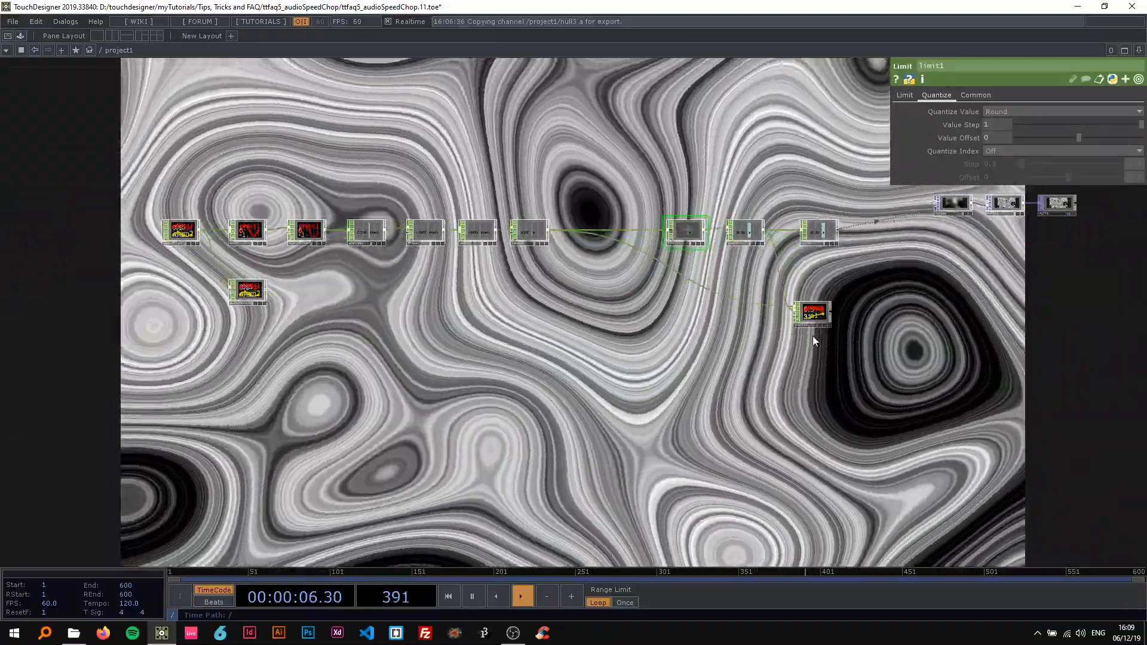
# Delete trail1 and collapse the audio CHOP chain into a Base COMP named audioSpeedChop.
pyautogui.click(812, 314)
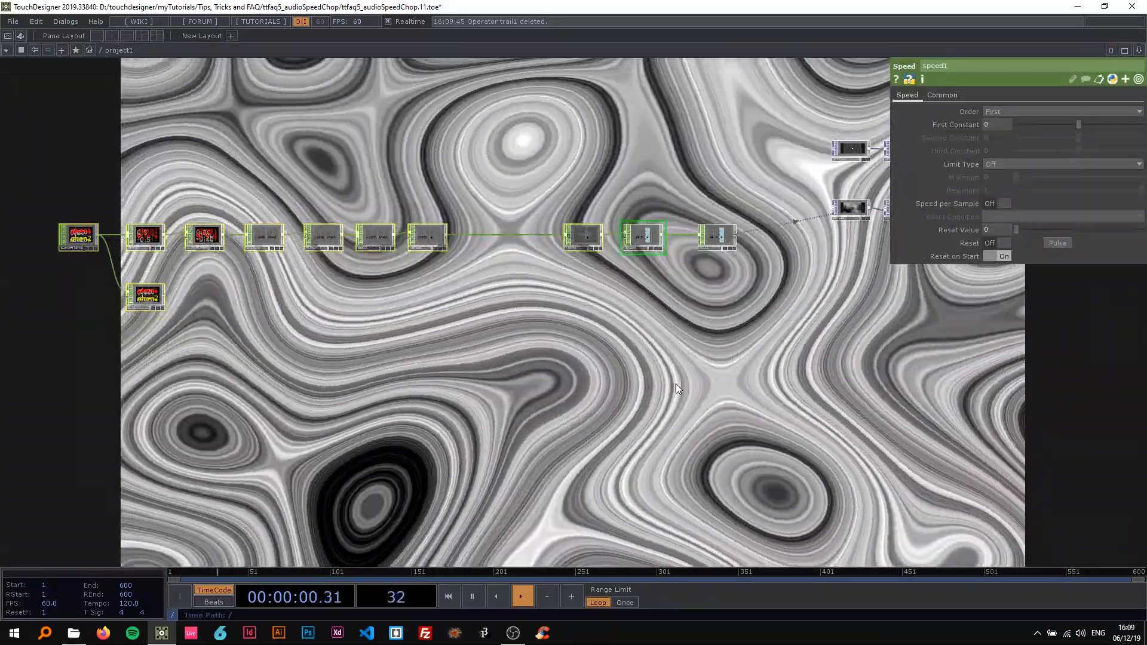
pyautogui.rightClick(677, 389)
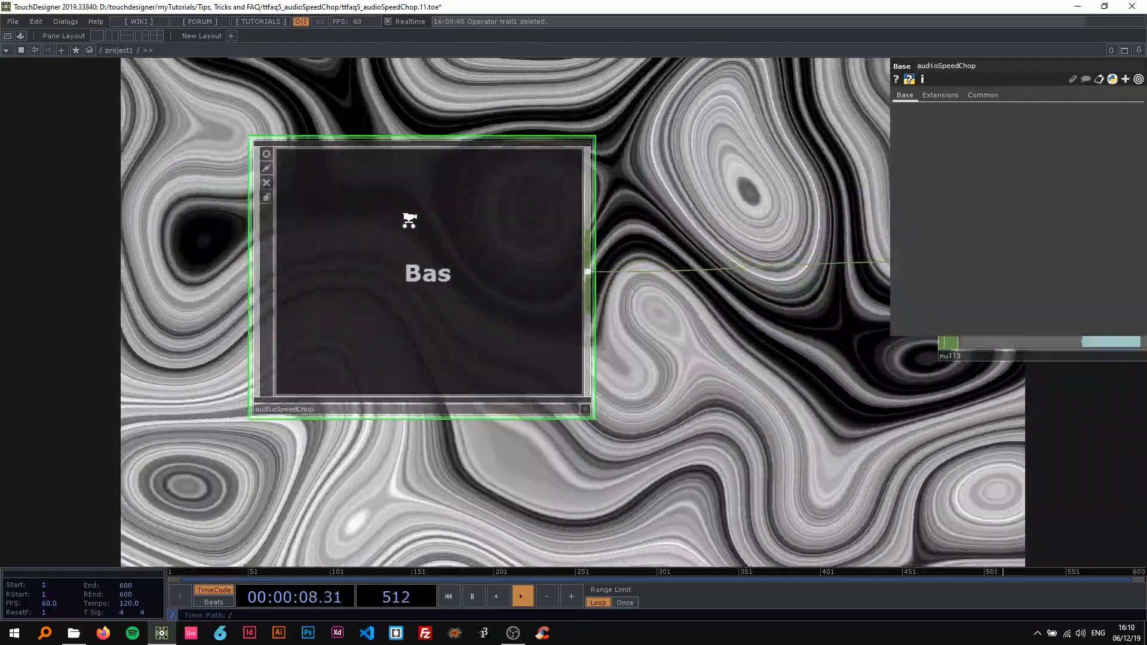
pyautogui.doubleClick(424, 274)
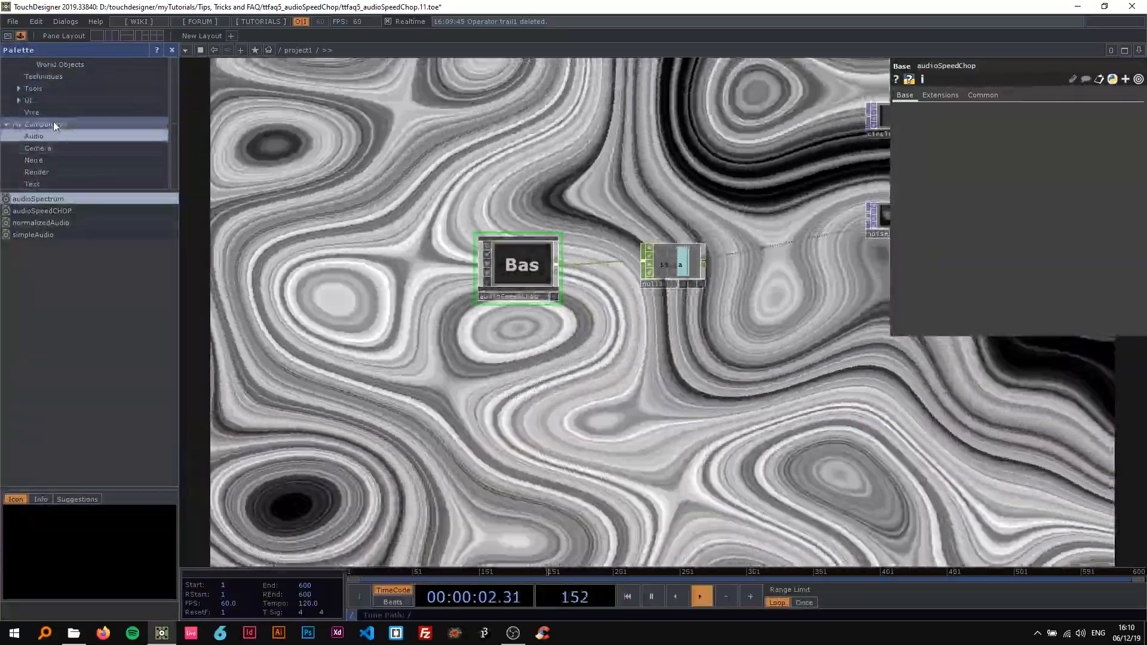
pyautogui.rightClick(40, 124)
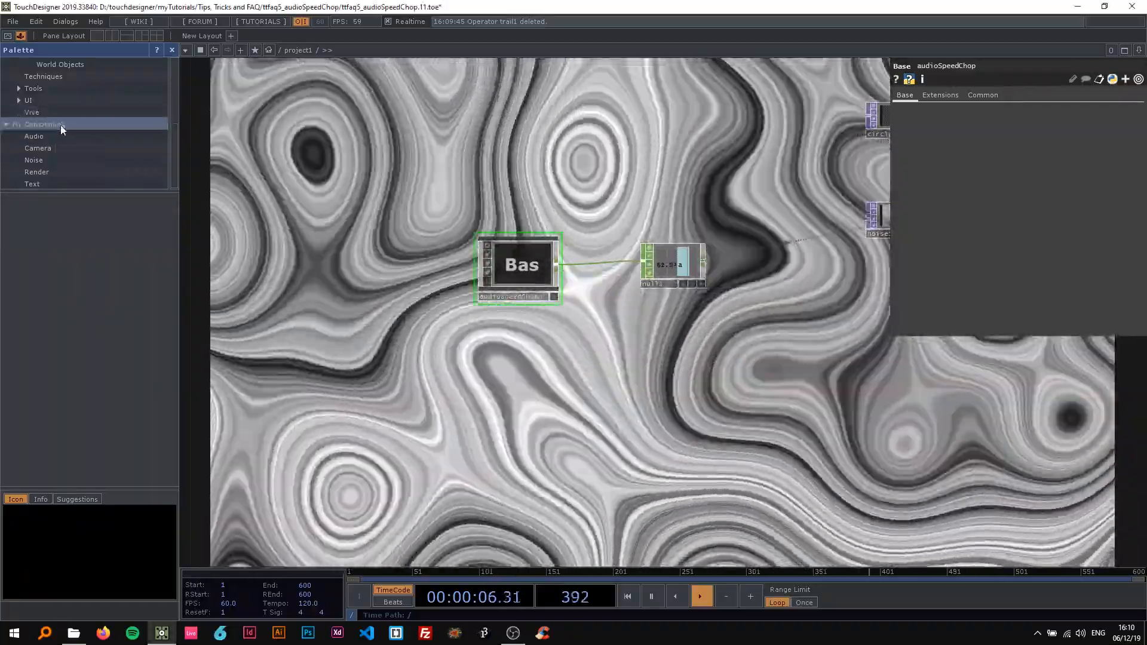
pyautogui.click(42, 124)
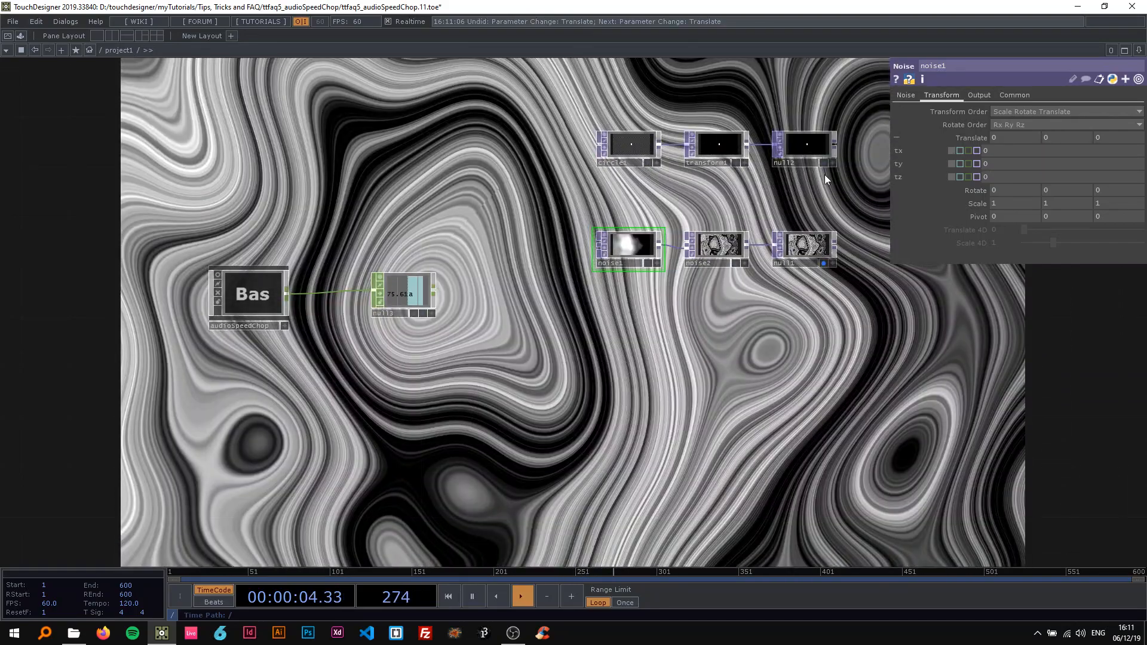
# Undo noise1's translate changes, branch Null CHOP null14 off audioSpeedChop, and select transform1.
pyautogui.click(522, 596)
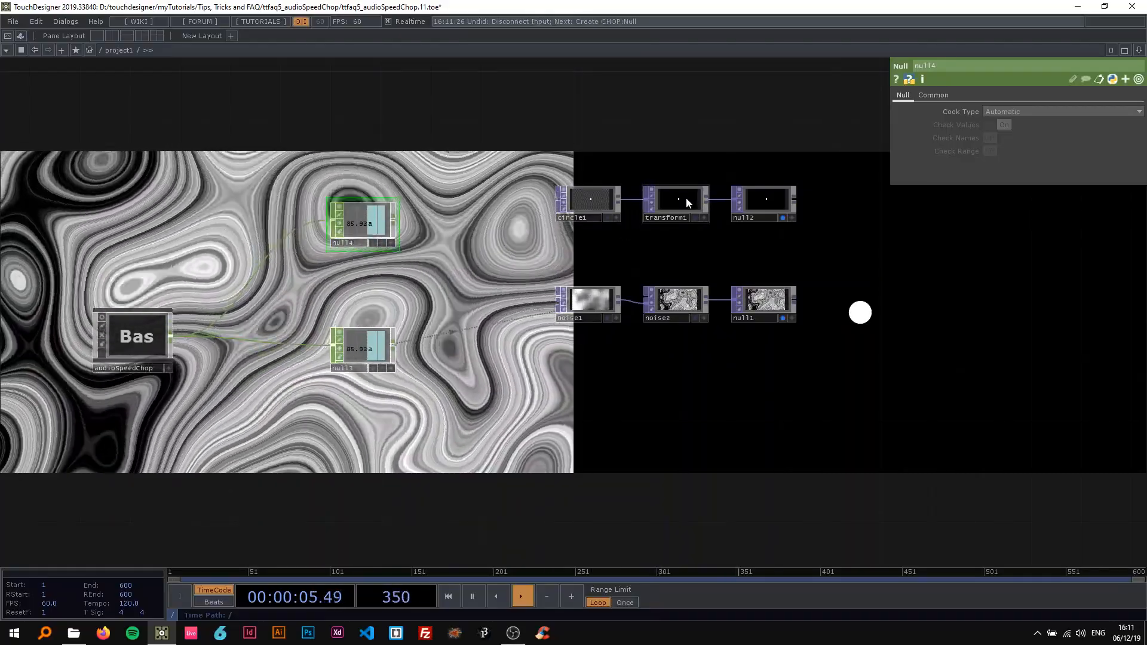
pyautogui.click(674, 199)
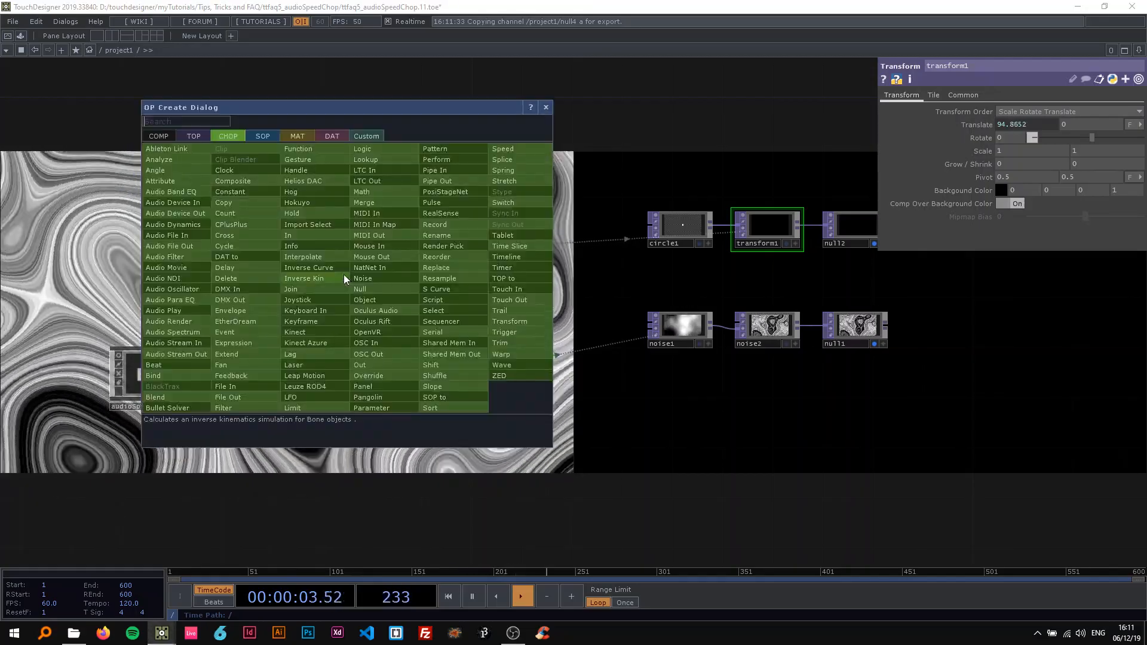
# Insert Limit CHOP limit1 before null14 with minimum -0.3, maximum 0.3, type Loop.
pyautogui.write('lim')
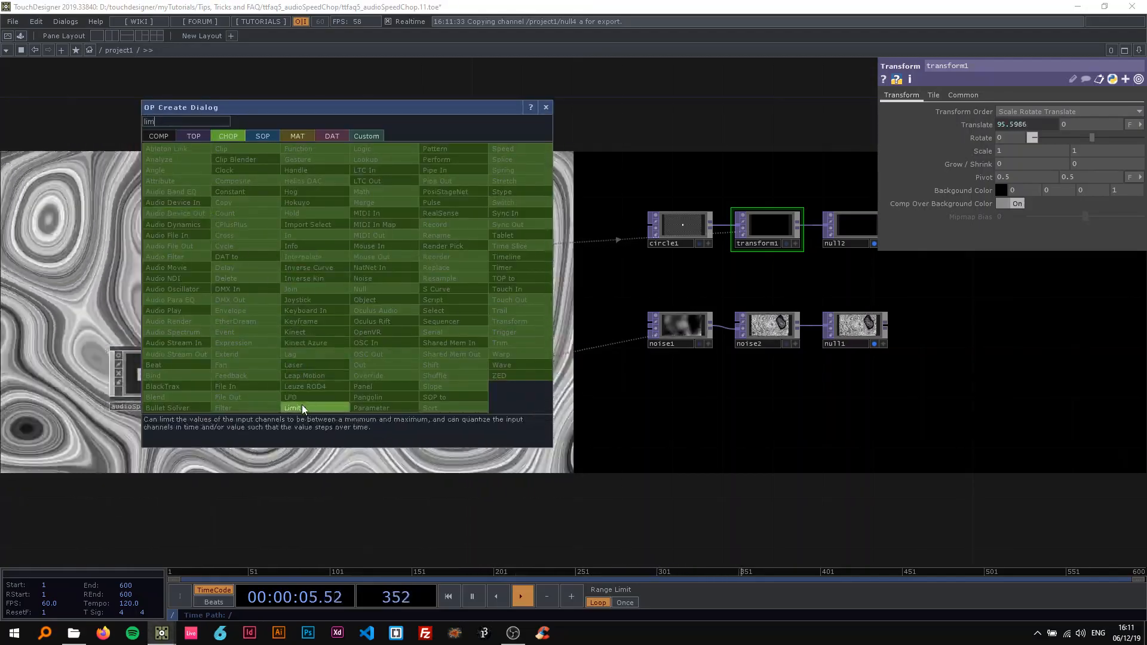
pyautogui.click(291, 407)
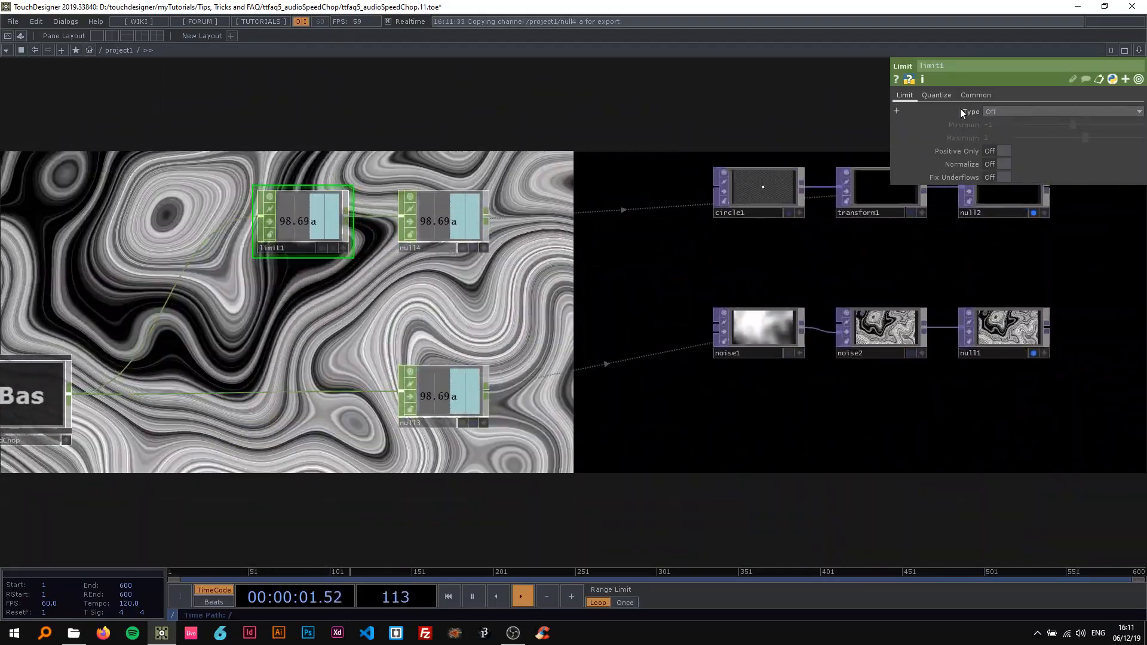
pyautogui.click(1061, 111)
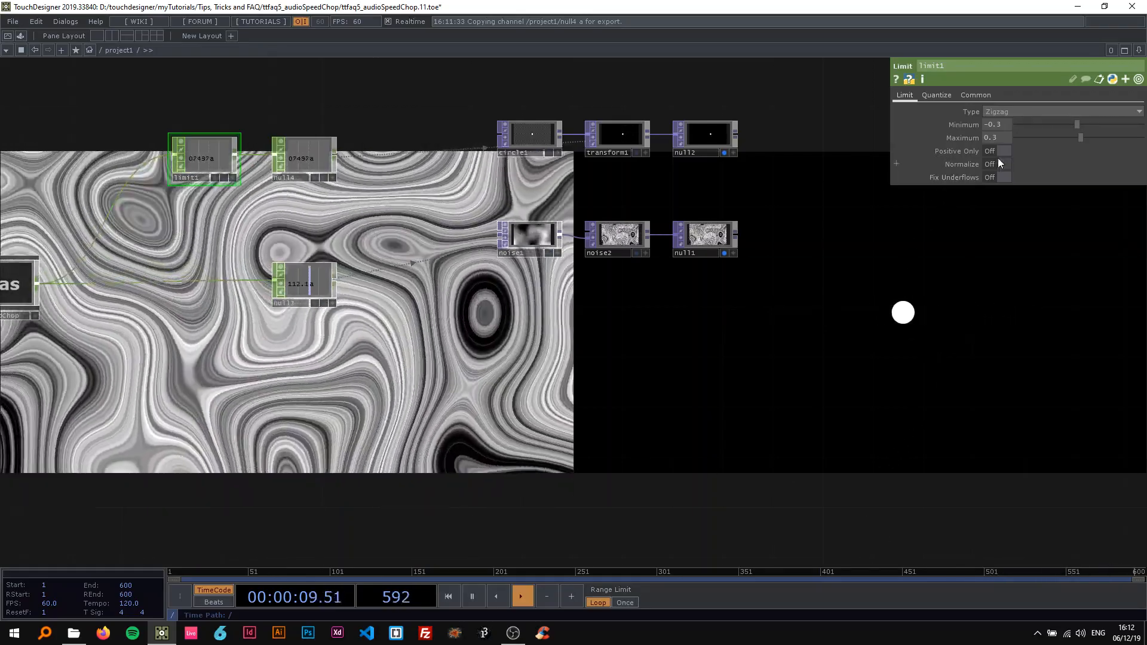
pyautogui.click(1061, 111)
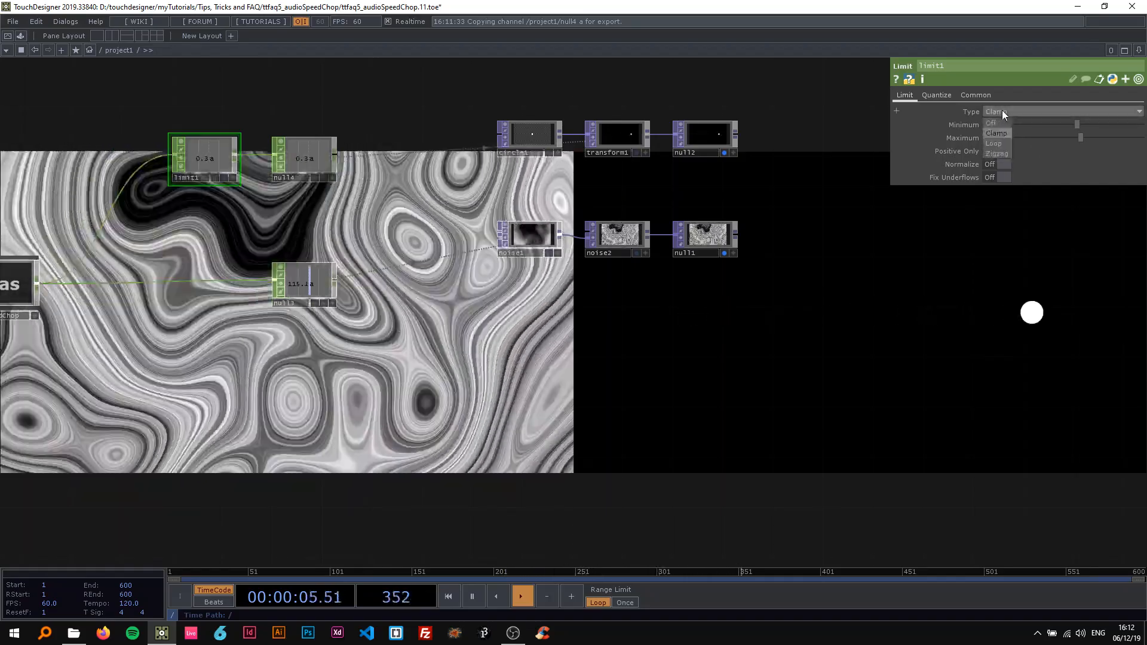
pyautogui.click(994, 143)
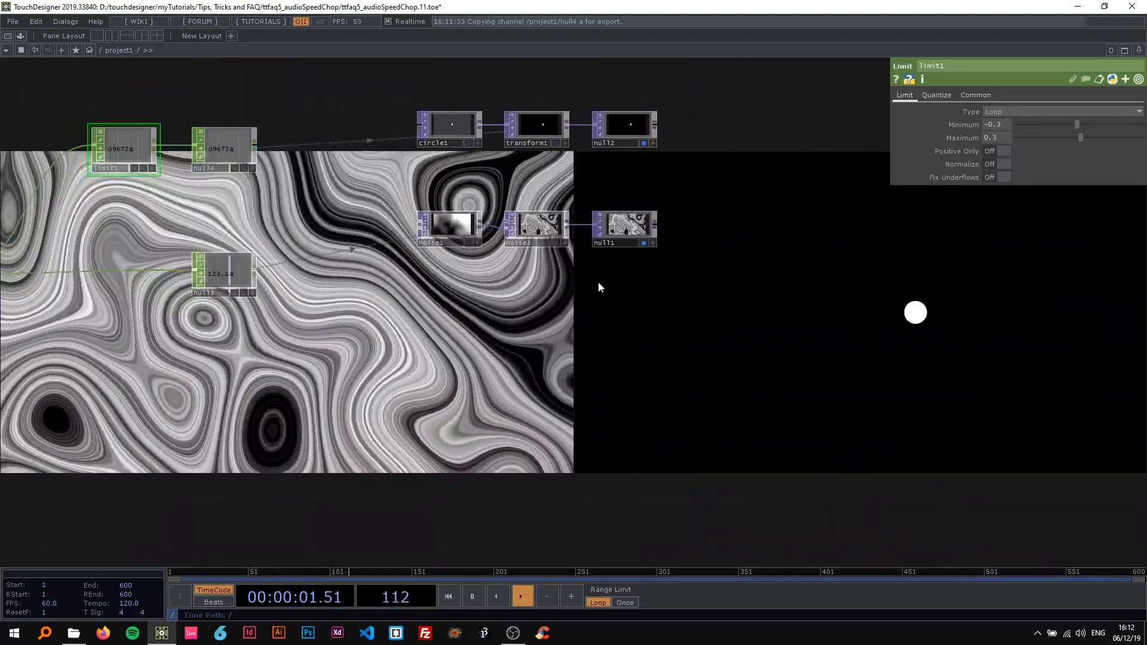
# Show noise2's parameters: Simplex 3D noise with period 1.
pyautogui.click(534, 229)
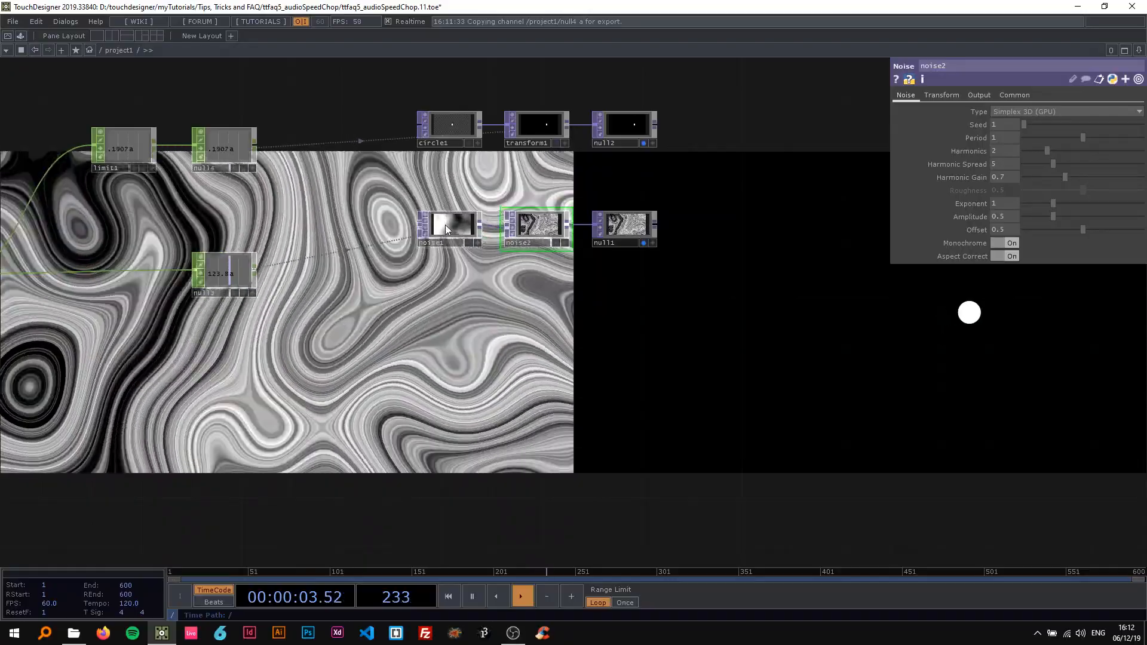